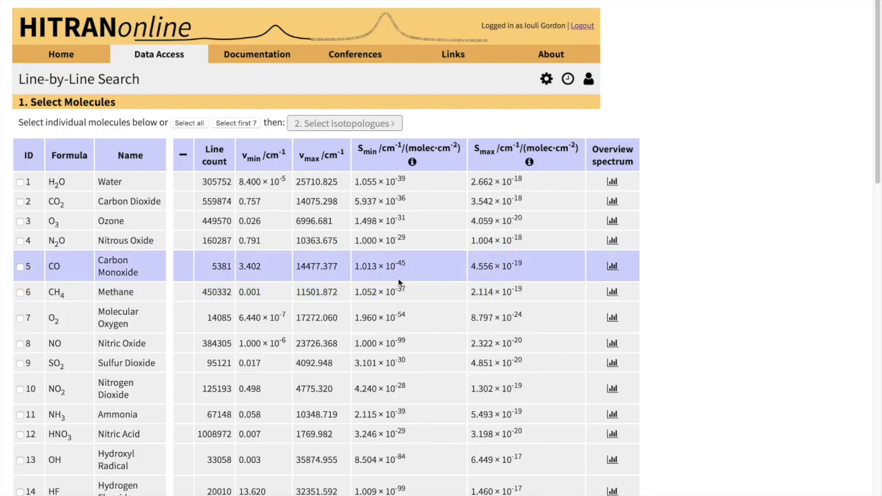
Tick CO (ID 5) and keep only isotopologue 1, 12C16O, selected.
click(20, 266)
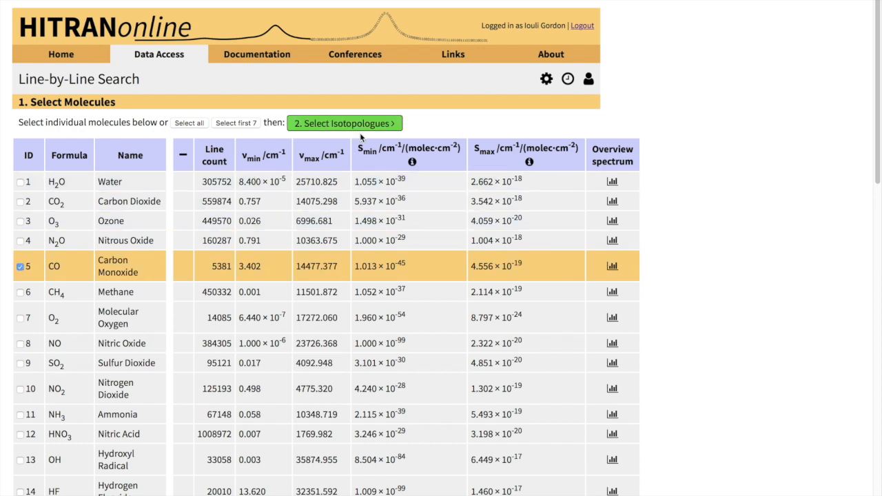
mouse_move(364, 124)
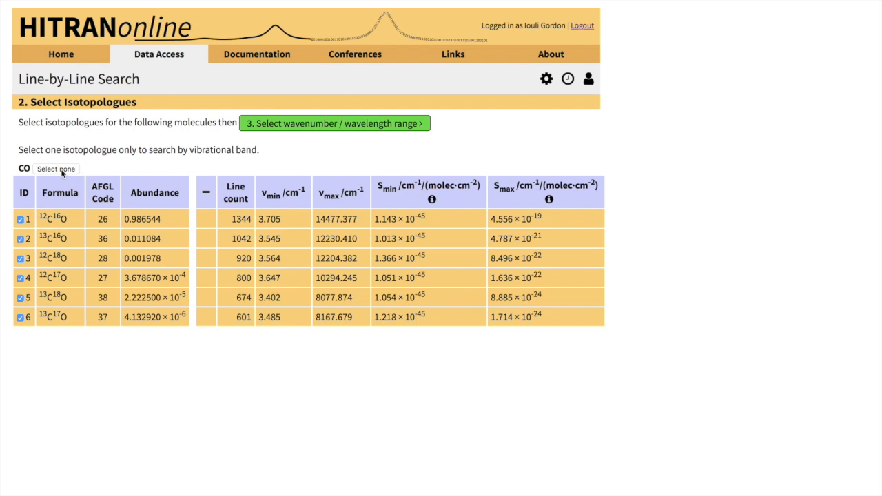
click(55, 169)
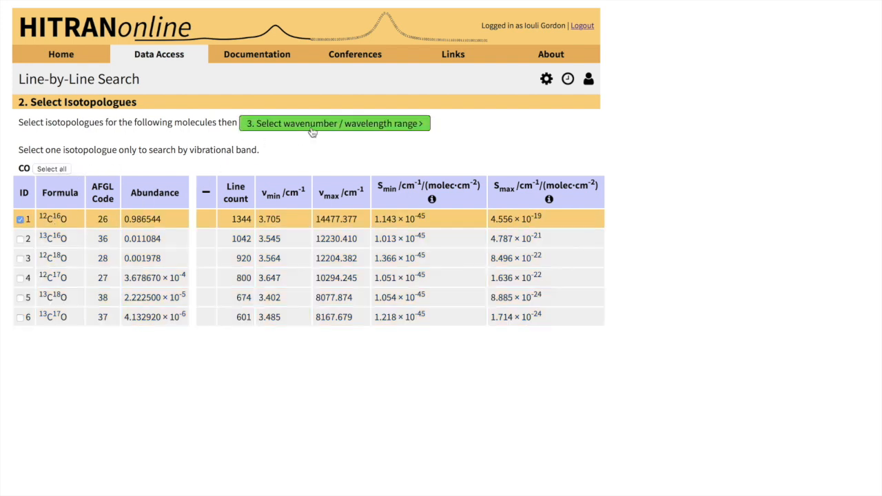
mouse_move(313, 131)
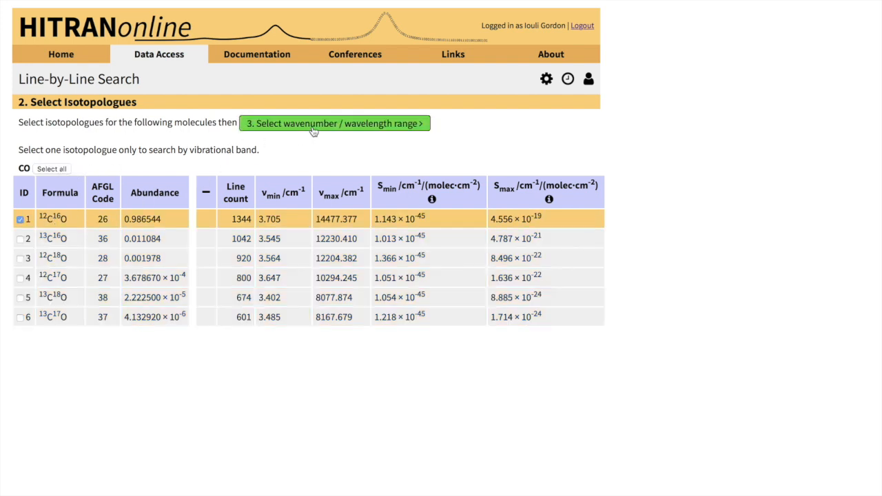
Enter a wavenumber range of 4150 to 4350 cm⁻¹ for the CO search.
click(335, 124)
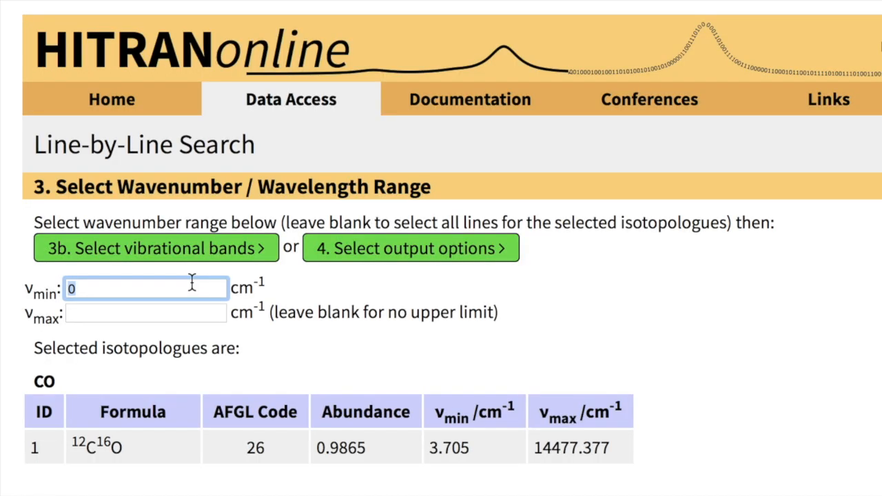
text(415)
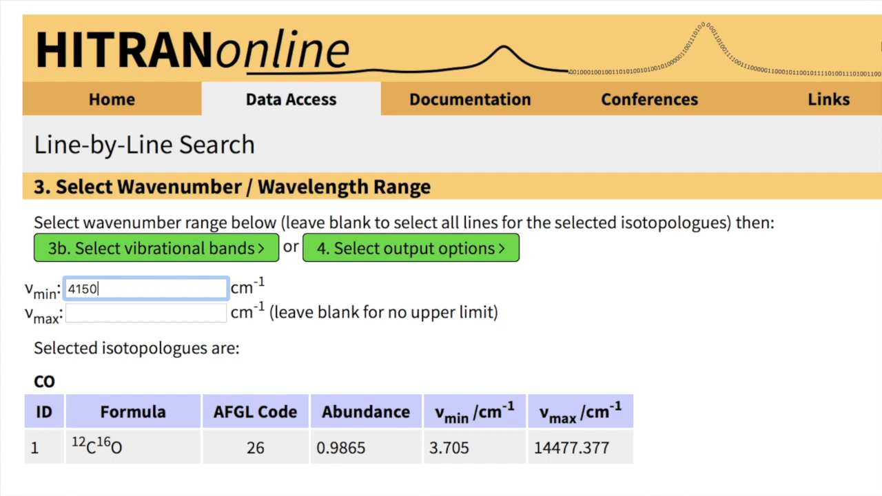
click(145, 313)
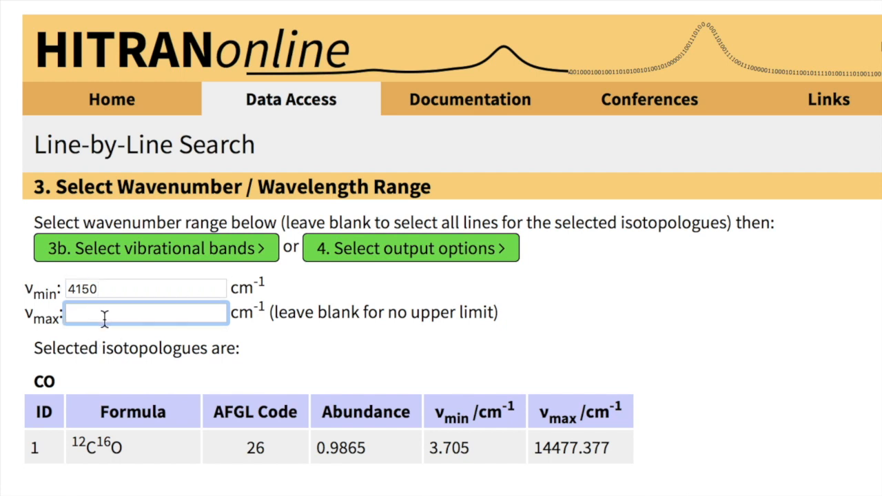
text(4350)
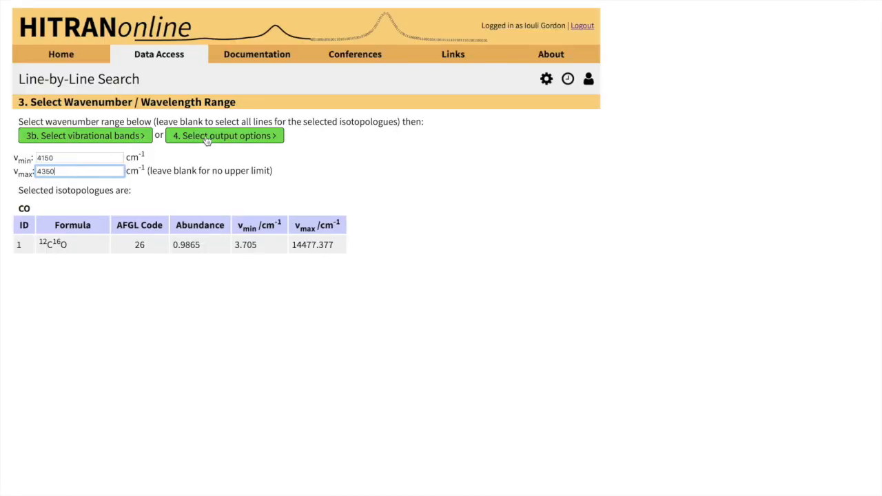
Go to the output options and review the 160-character .par format fields.
click(224, 135)
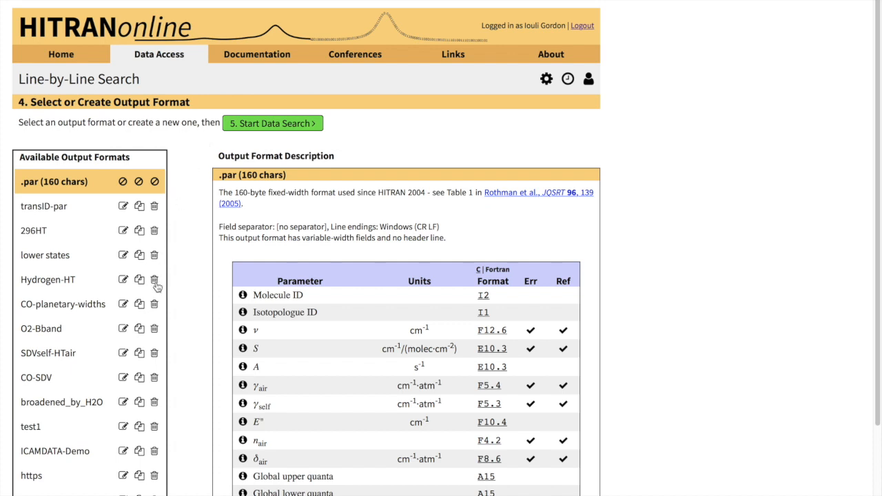
mouse_move(154, 280)
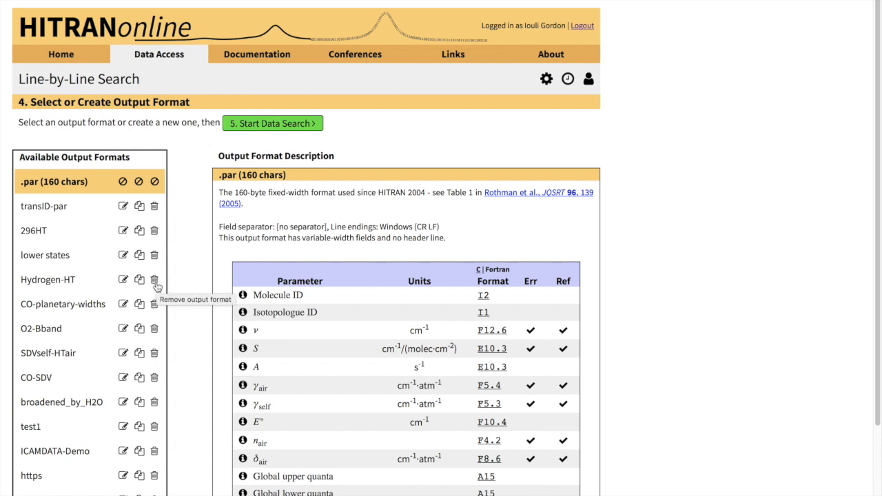
mouse_move(176, 248)
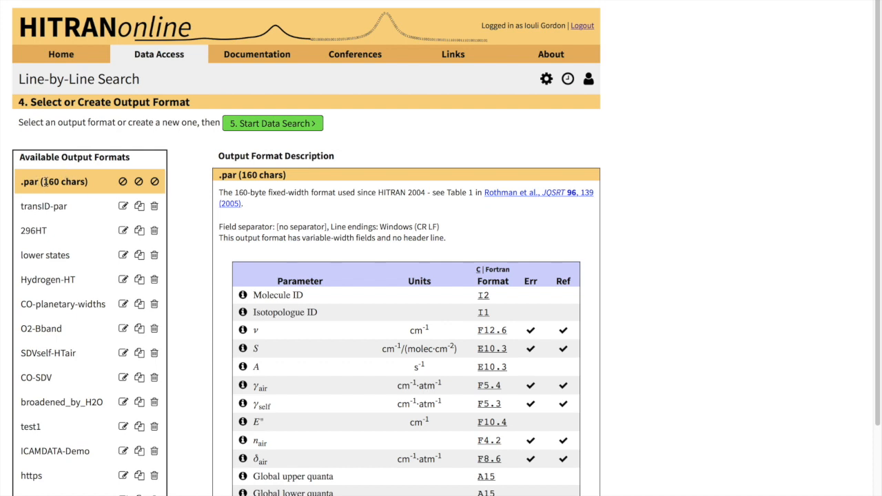
mouse_move(240, 244)
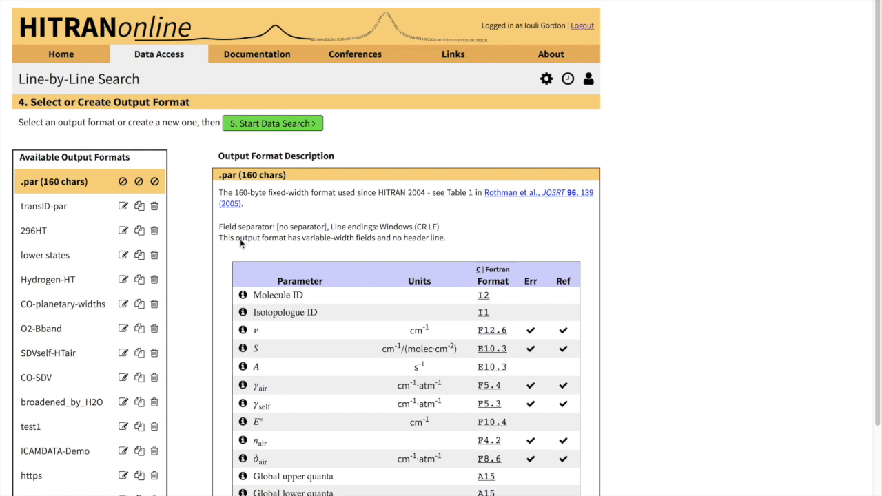
mouse_move(222, 259)
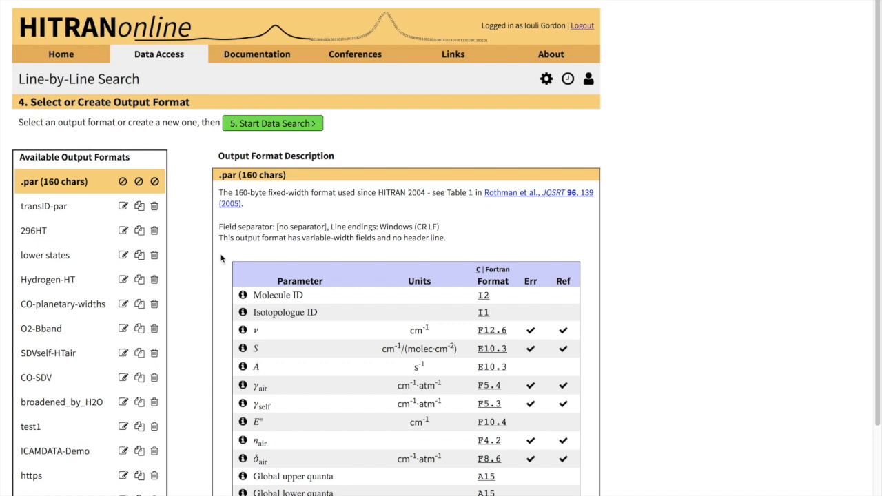
mouse_move(222, 260)
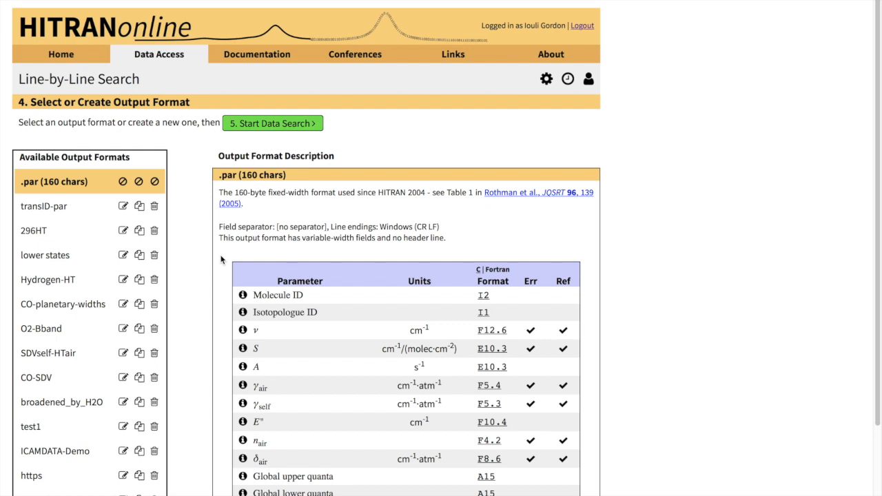
mouse_move(253, 150)
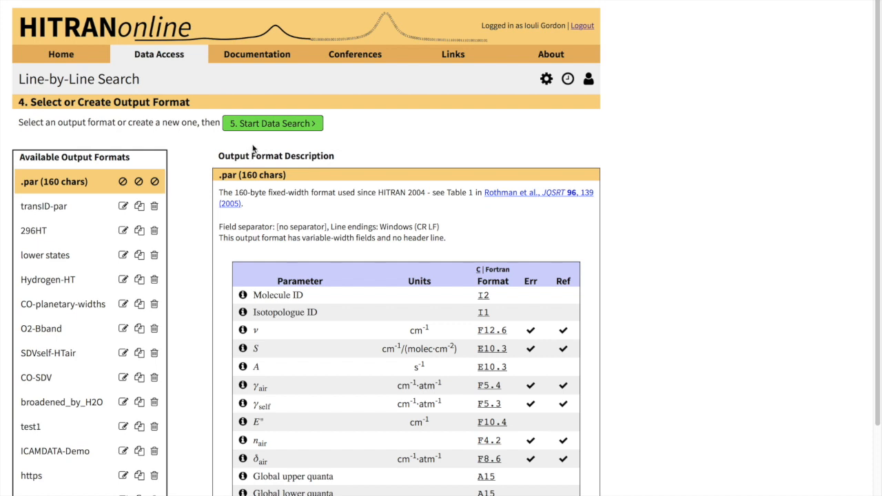
scroll(down, 3)
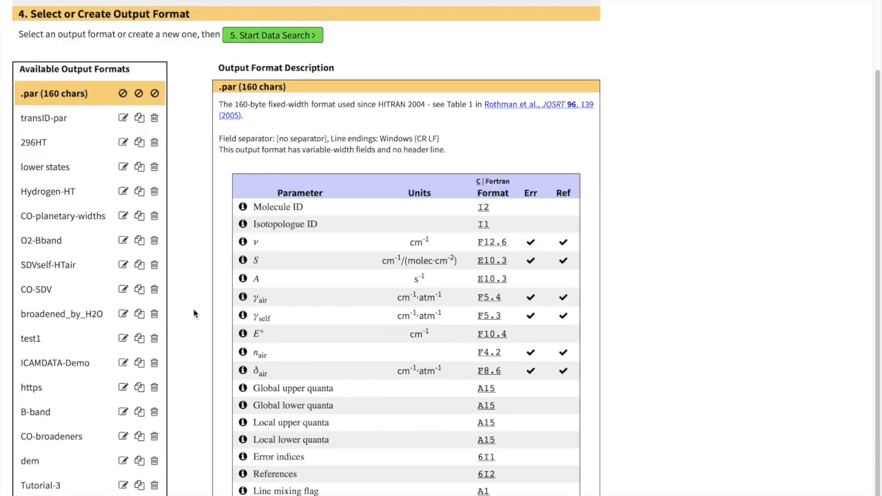
scroll(down, 3)
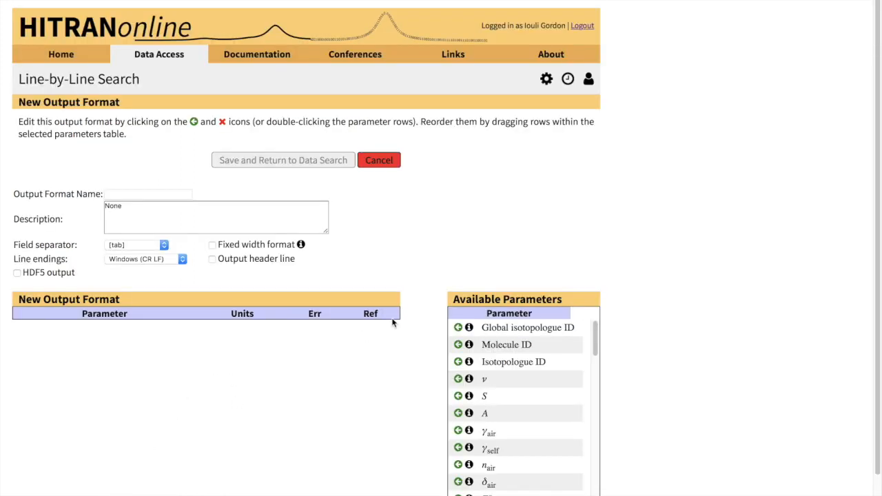
mouse_move(421, 224)
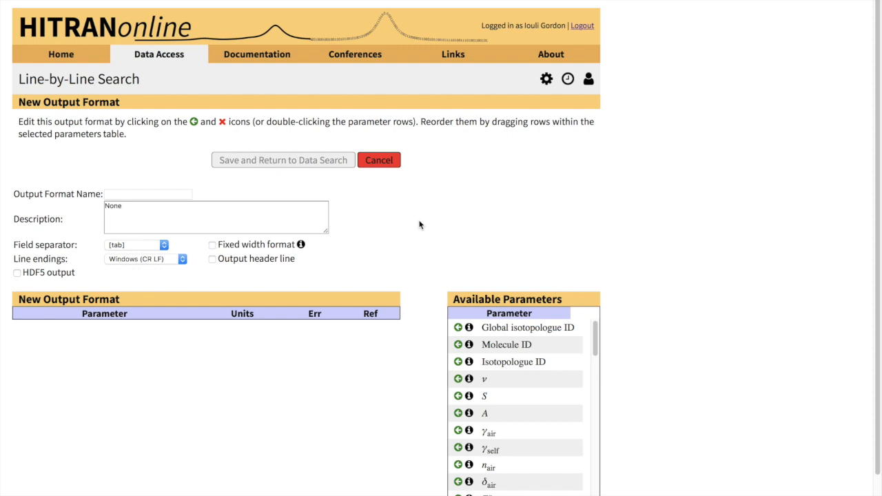
mouse_move(494, 384)
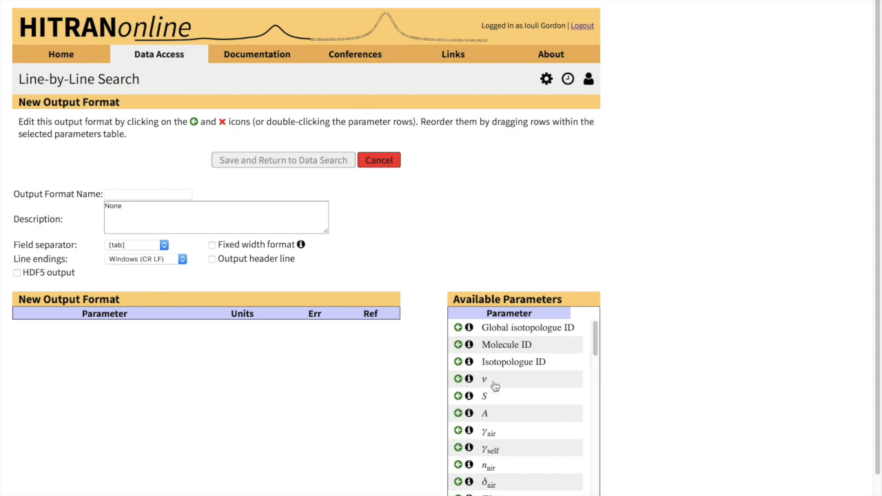
mouse_move(503, 348)
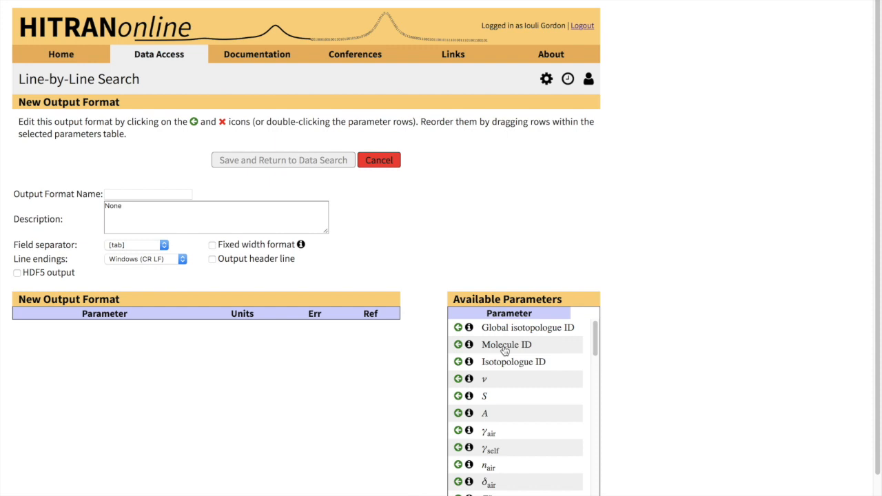
Add Molecule ID, Isotopologue ID and wavenumber ν to the new format.
click(458, 345)
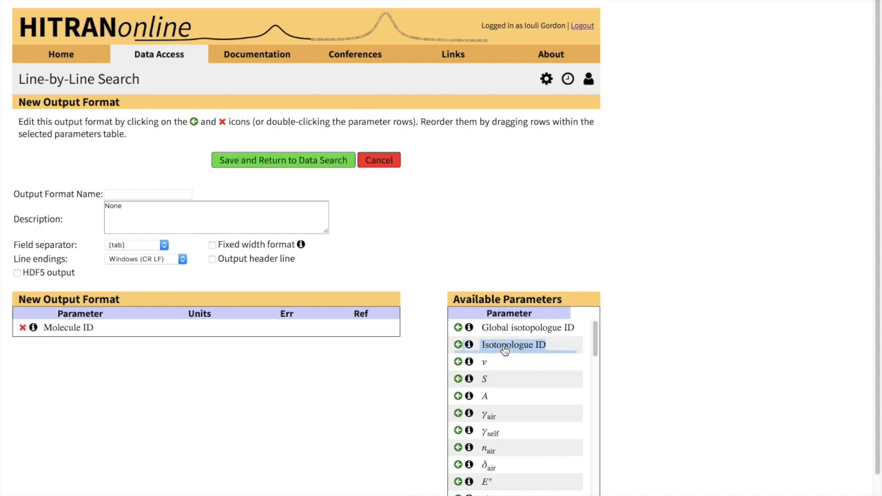
click(458, 344)
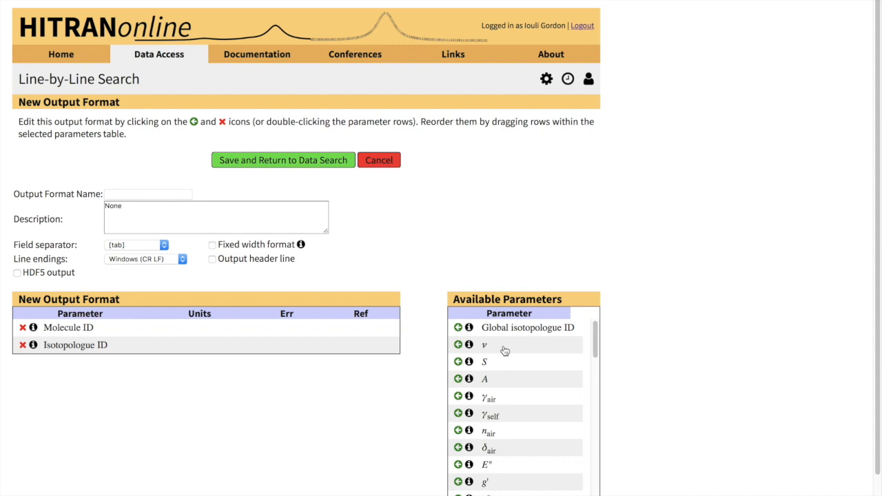
click(457, 344)
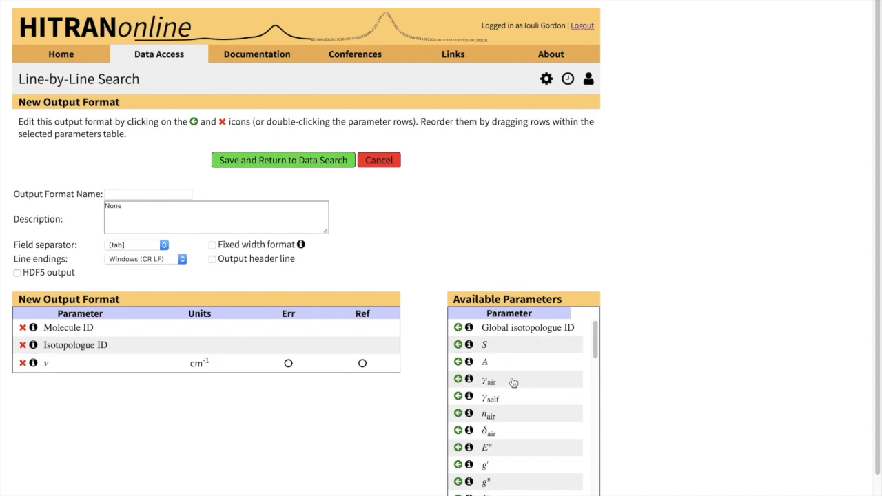
mouse_move(513, 381)
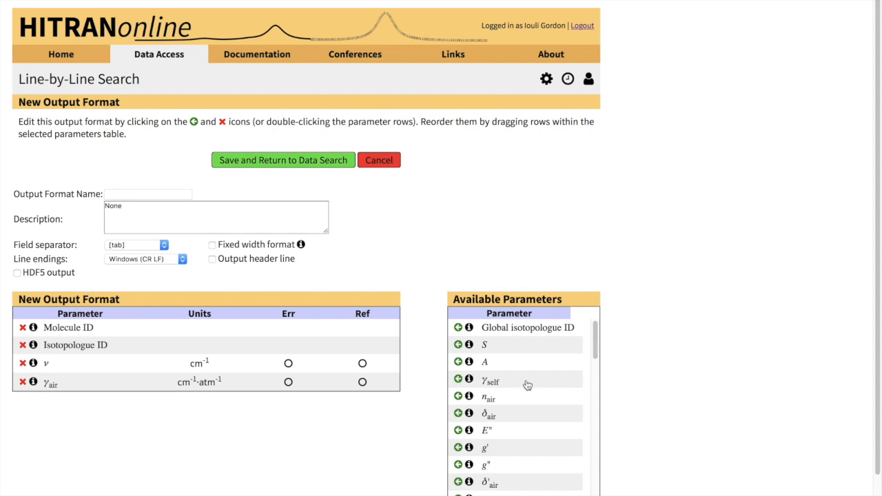
Add γSDV_2_air and nSDV_air parameters and include error codes for SDV air widths.
scroll(down, 3)
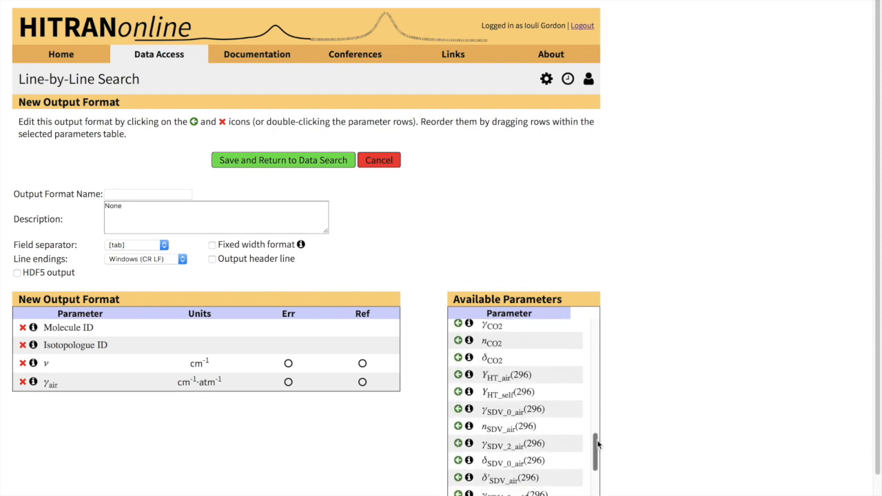
scroll(down, 3)
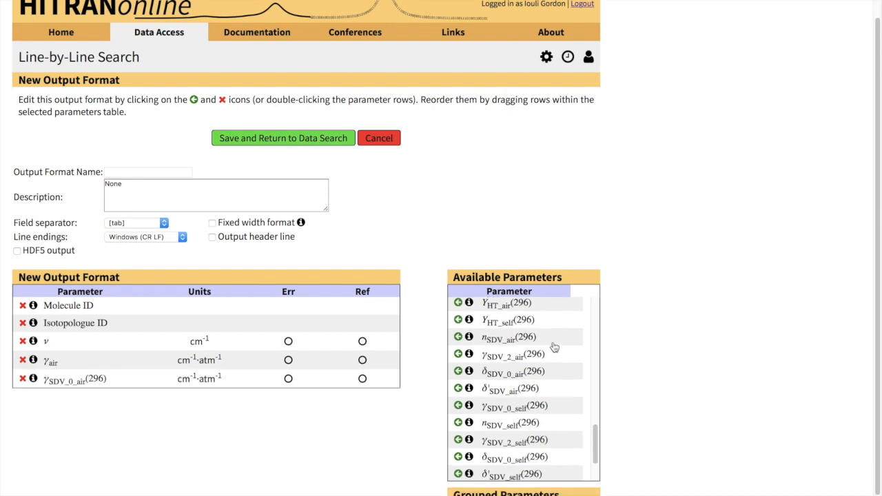
mouse_move(567, 366)
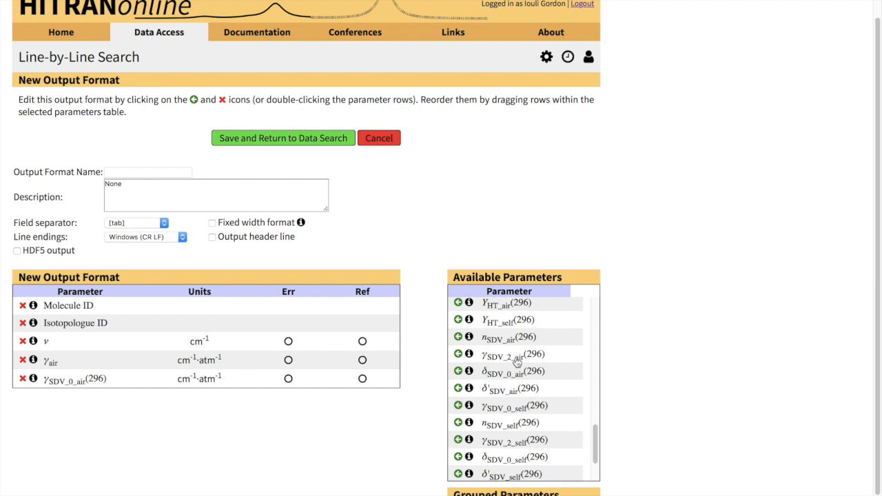
click(458, 355)
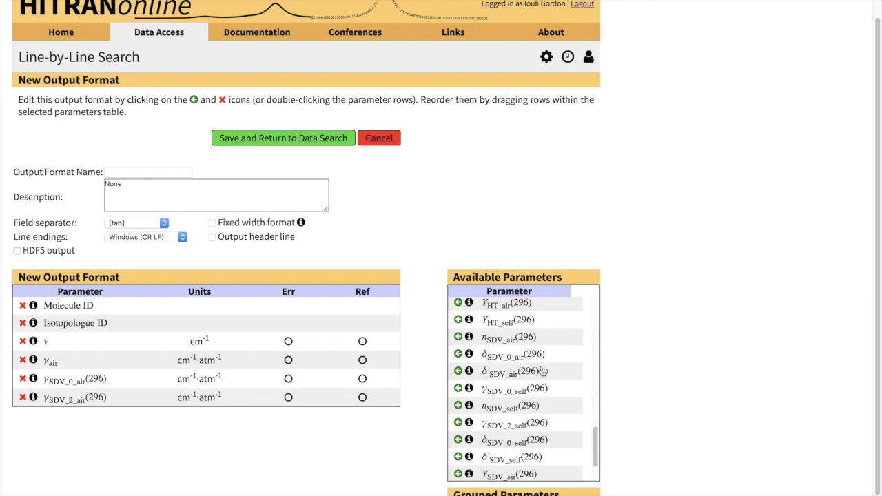
mouse_move(503, 342)
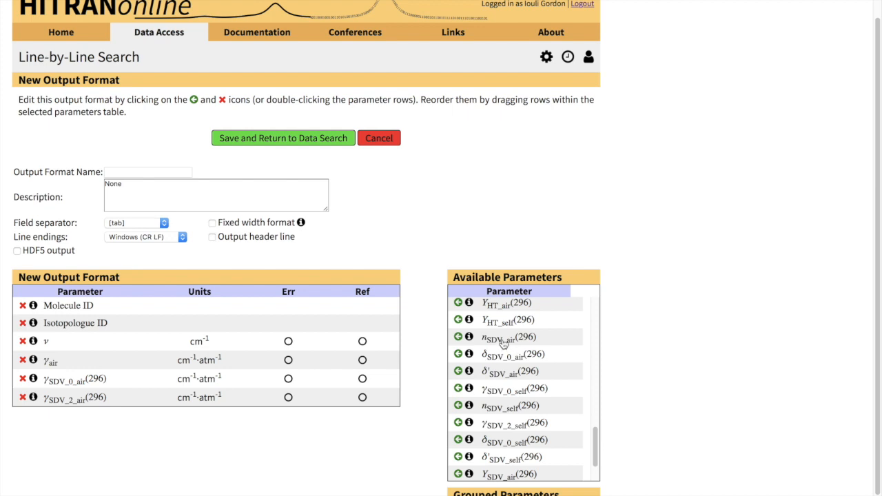
mouse_move(504, 345)
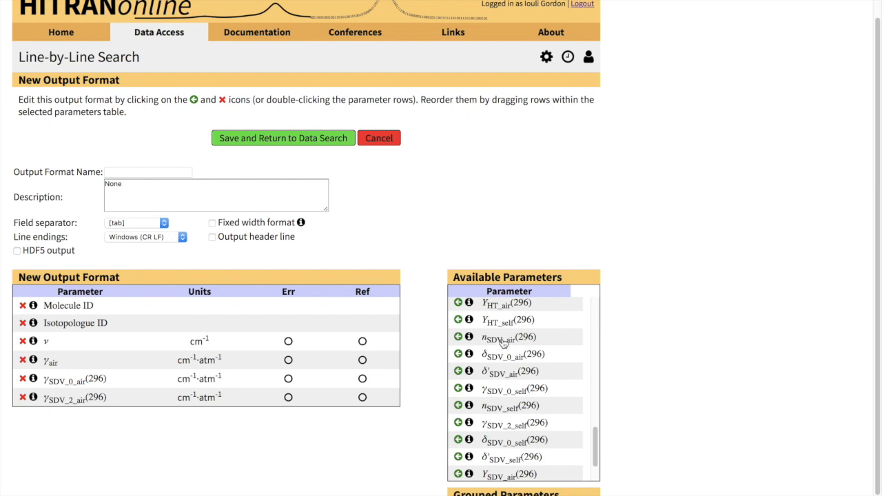
click(457, 337)
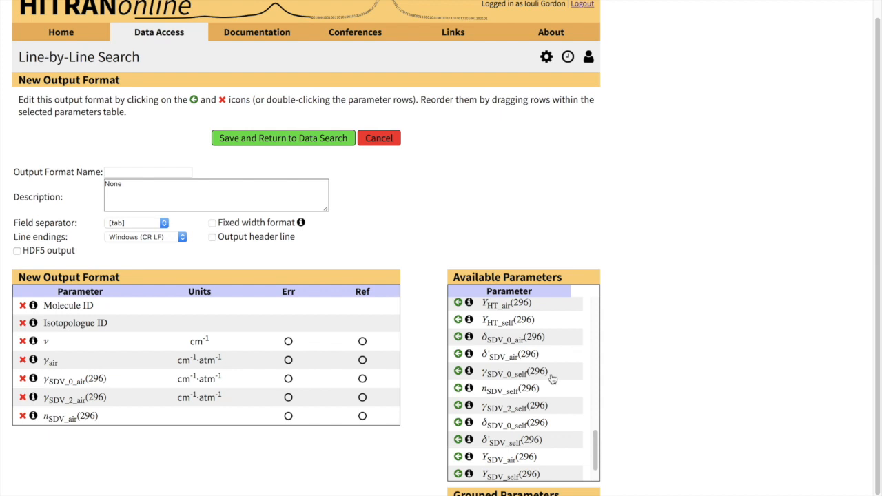
mouse_move(568, 391)
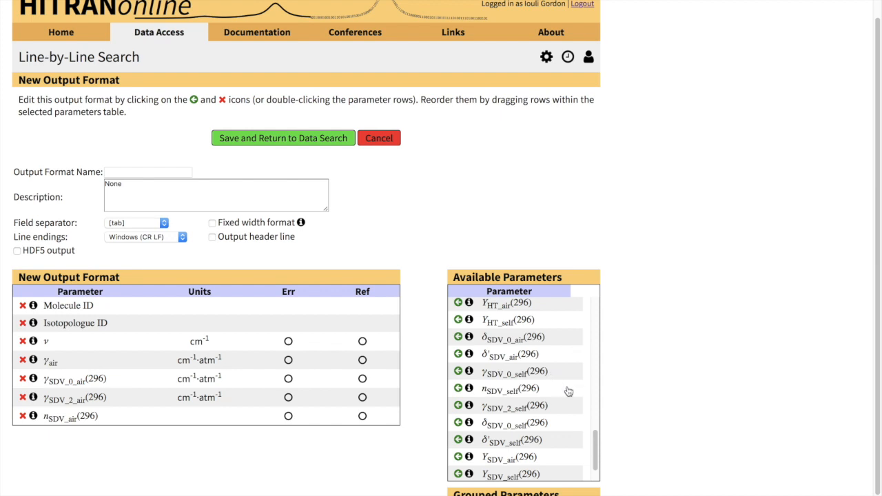
mouse_move(509, 355)
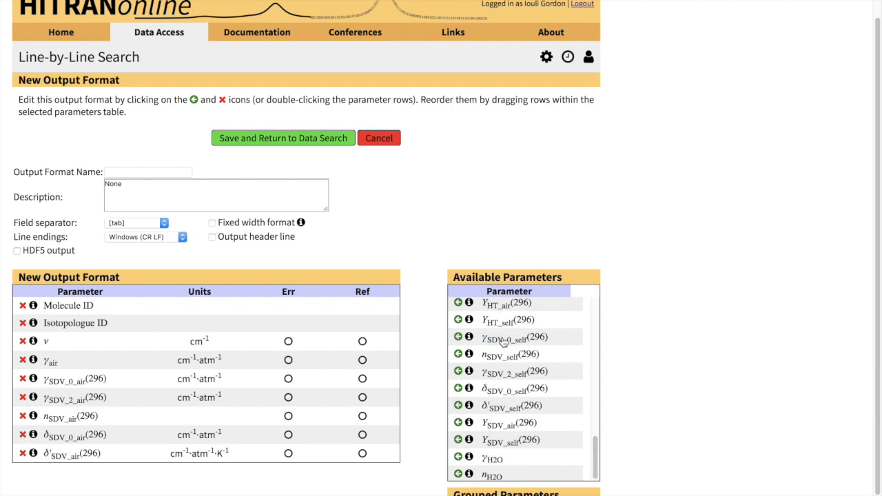
mouse_move(572, 406)
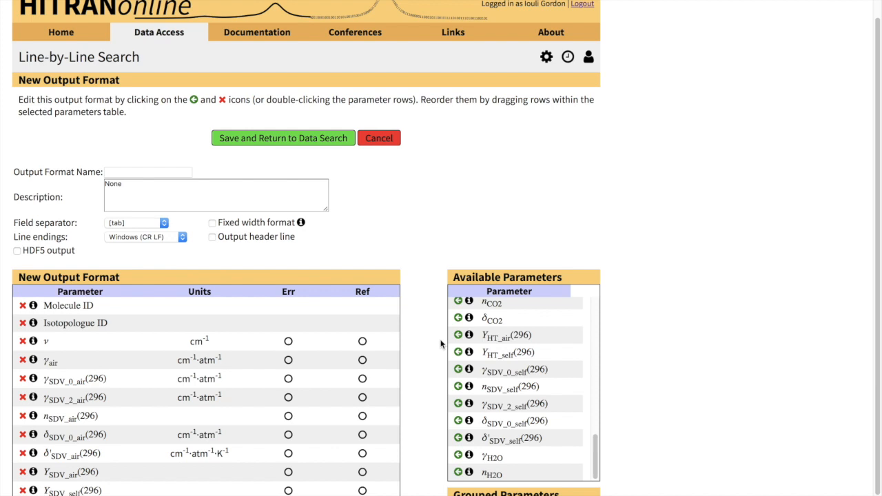
mouse_move(294, 363)
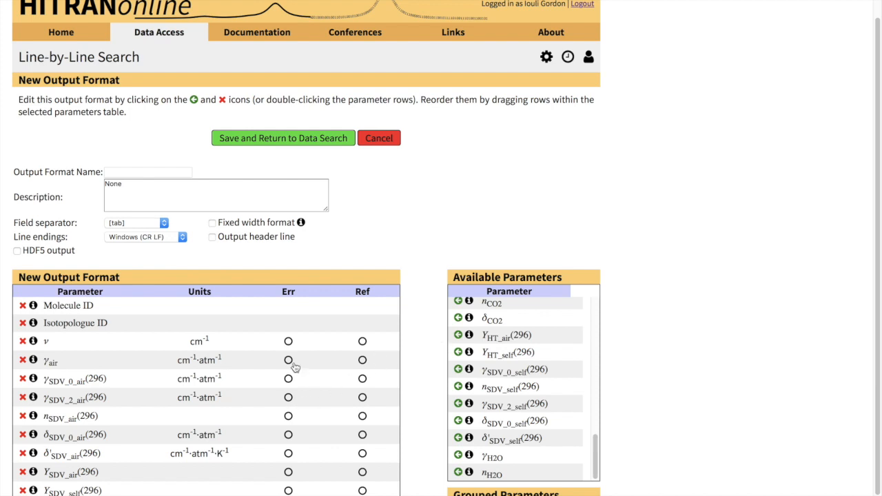
mouse_move(290, 365)
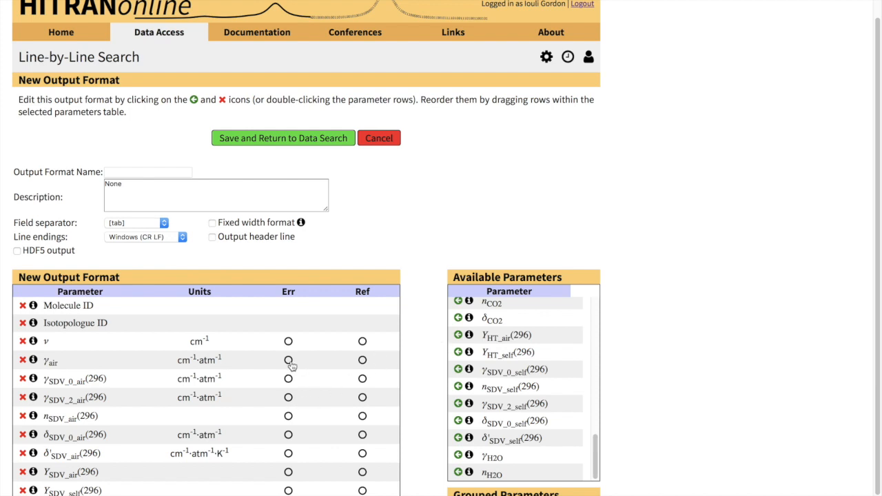
click(288, 378)
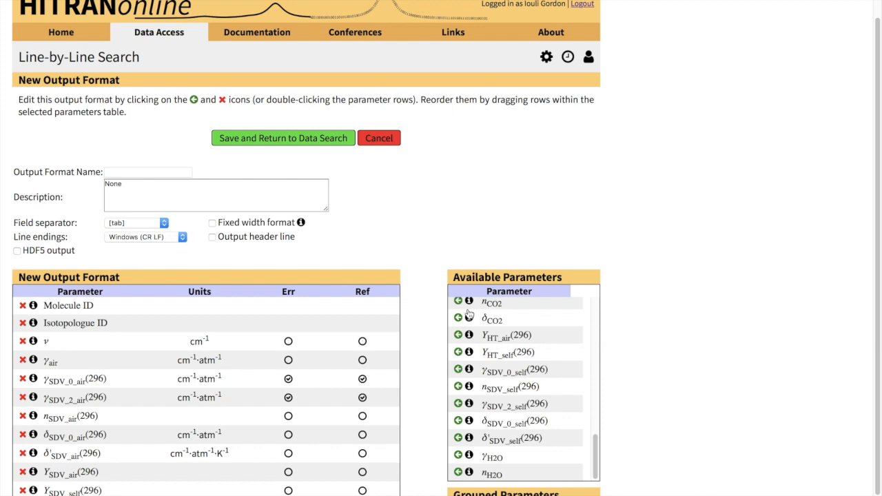
mouse_move(193, 219)
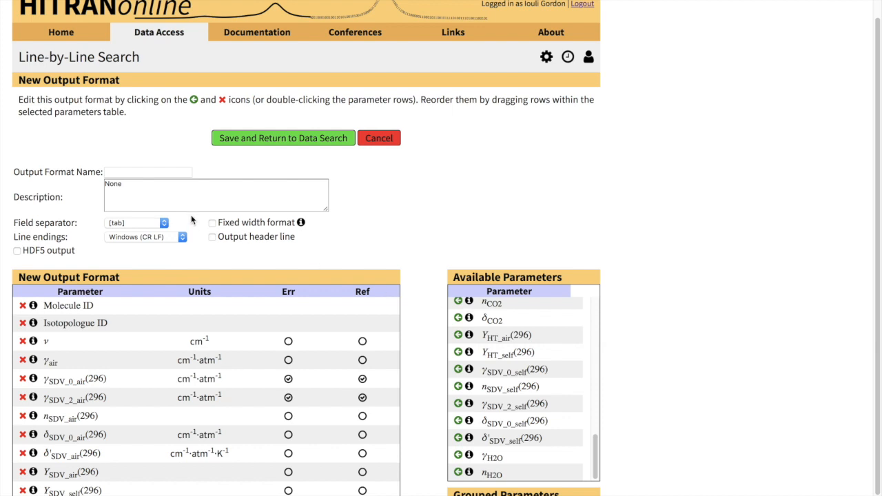
mouse_move(205, 233)
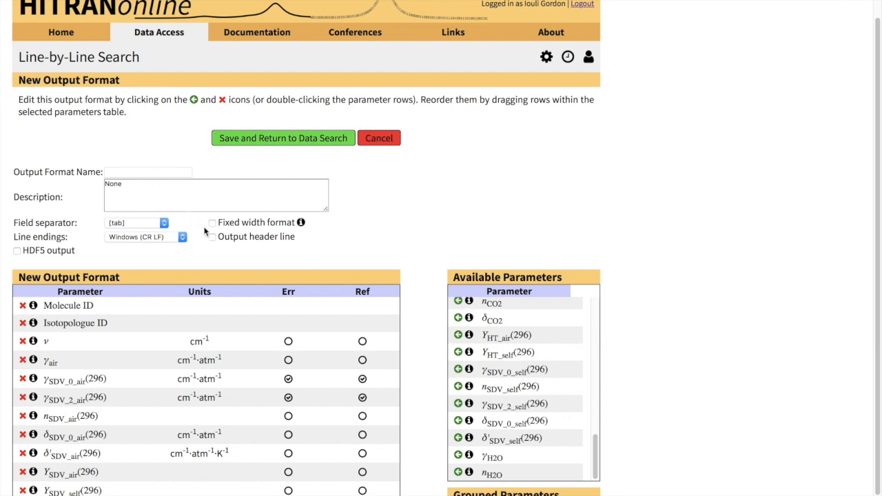
Enable fixed-width fields and a header line, and name the format 'SDV-CO-tutorial'.
click(212, 222)
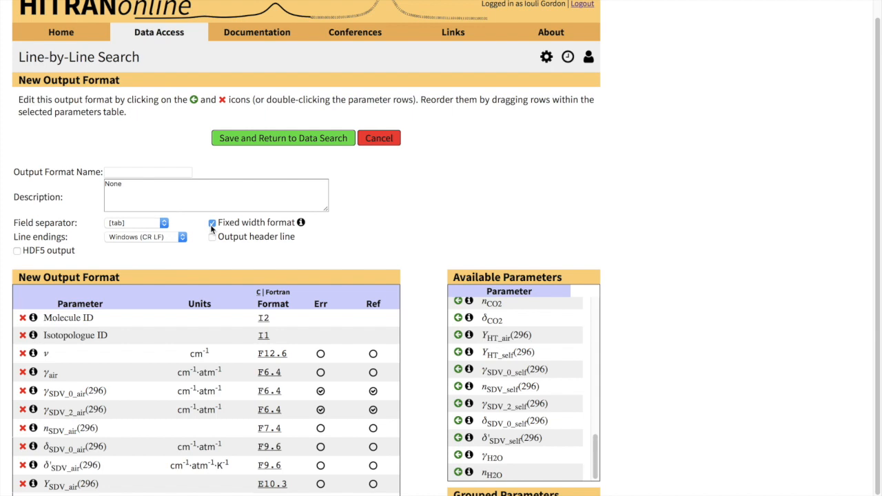
mouse_move(214, 240)
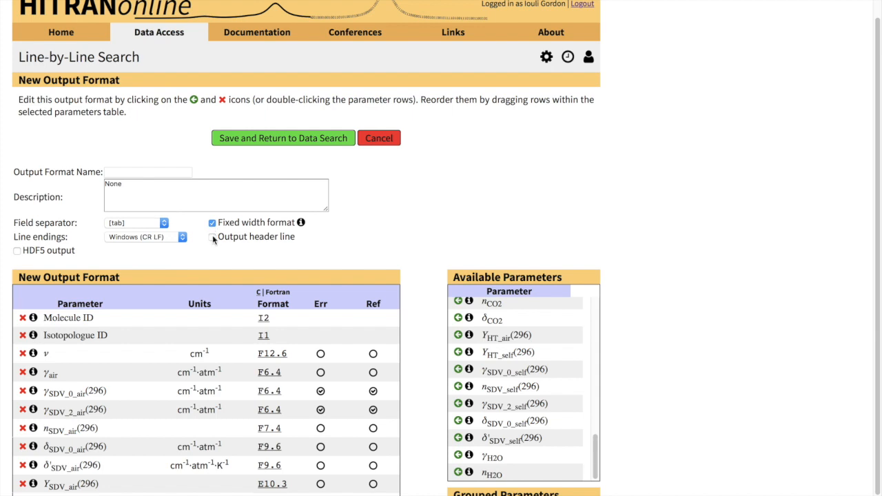
click(213, 237)
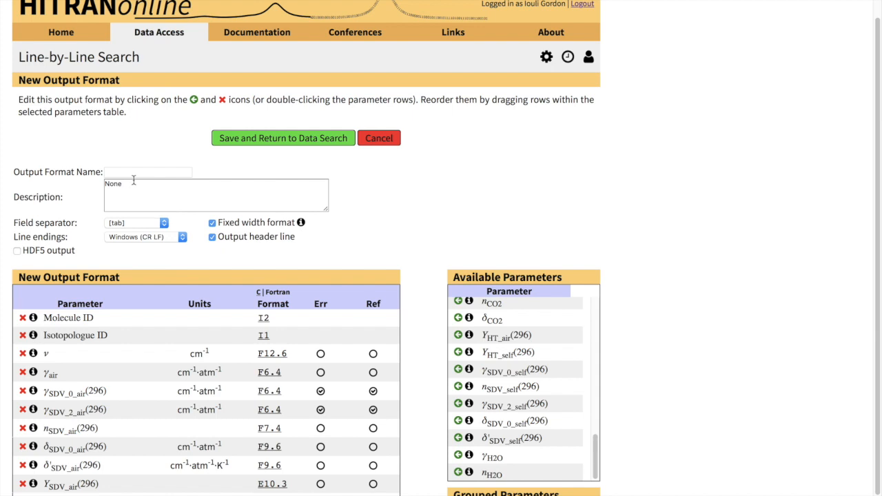
click(148, 171)
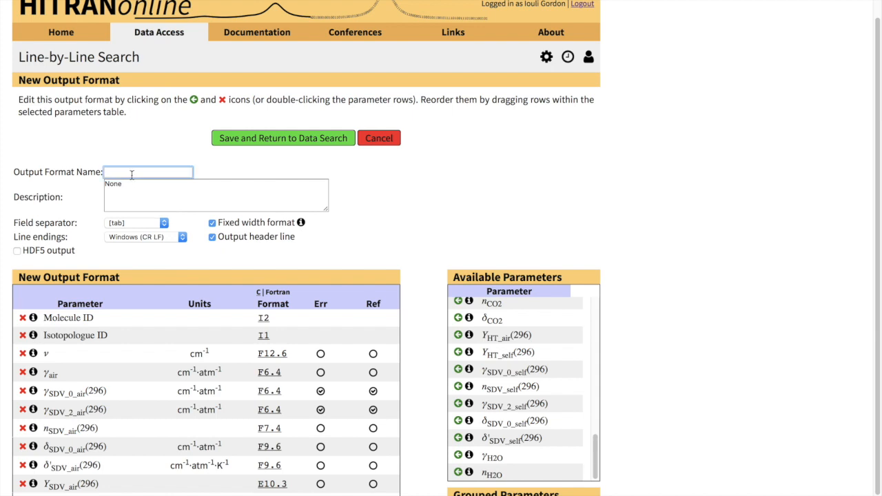
text(s)
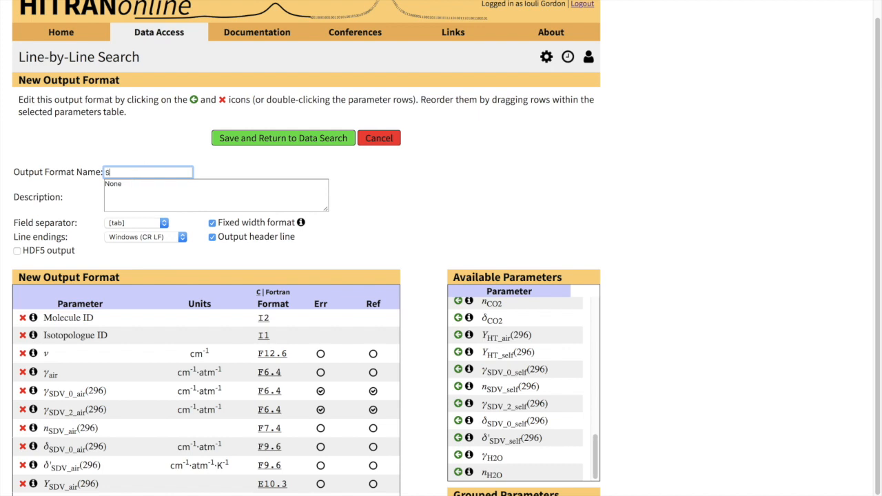
text(DV)
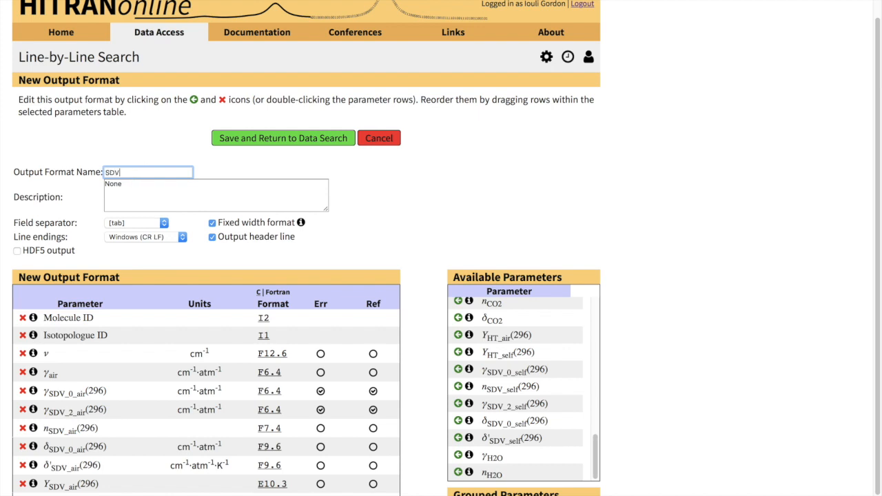
text(-CO)
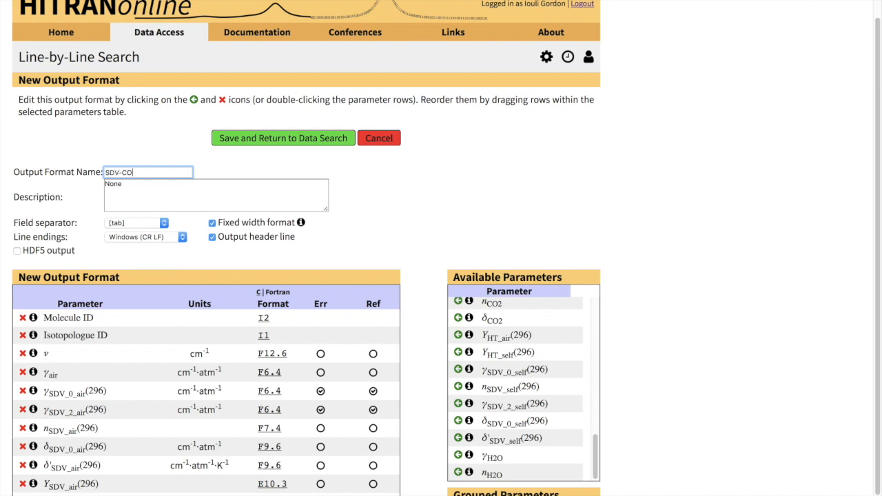
text(-tutorial)
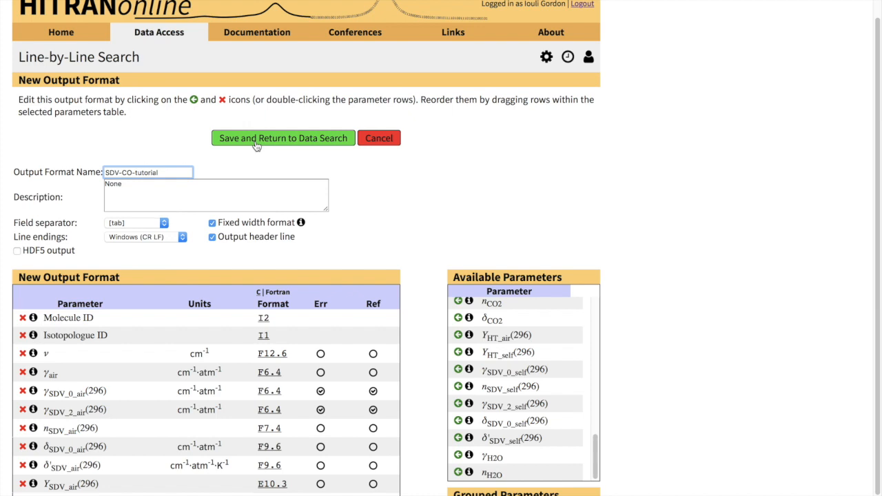
Save the SDV-CO-tutorial format and run the search for 144 CO transitions.
click(283, 138)
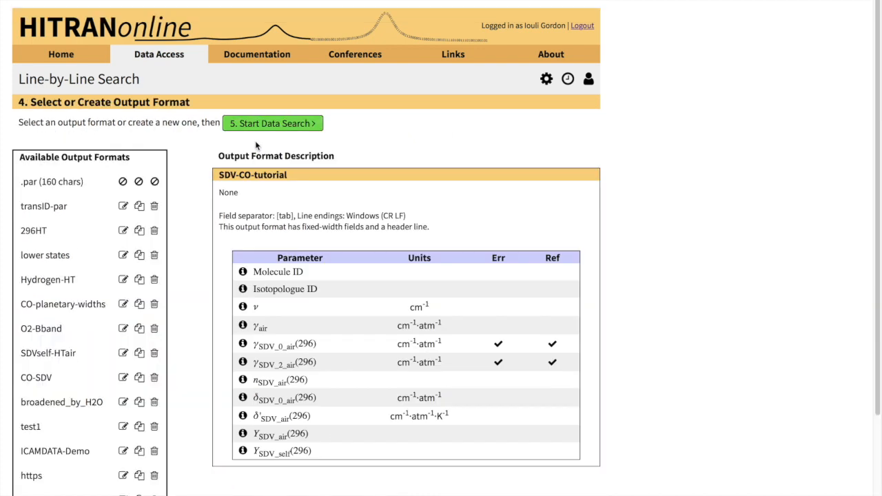
mouse_move(243, 191)
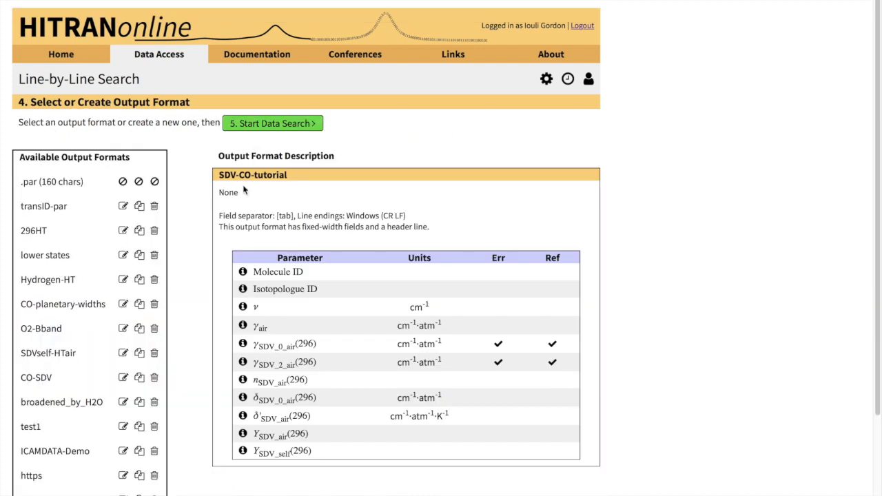
mouse_move(268, 191)
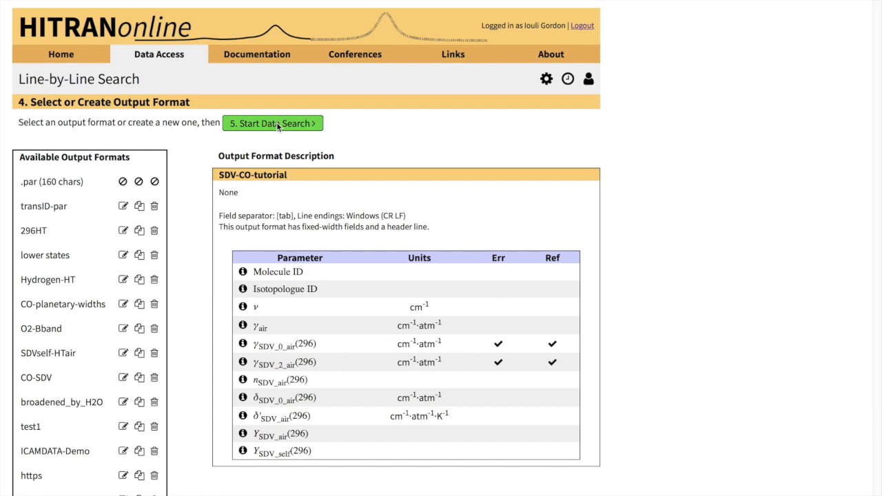
click(273, 123)
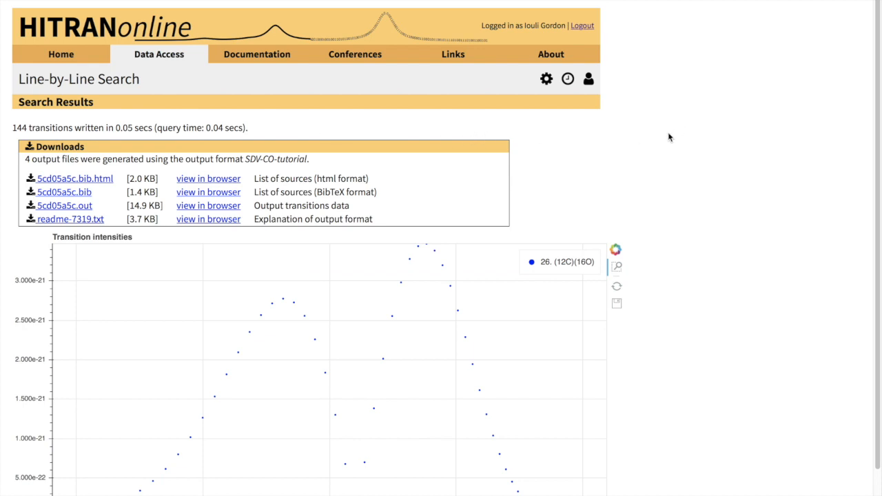
mouse_move(640, 176)
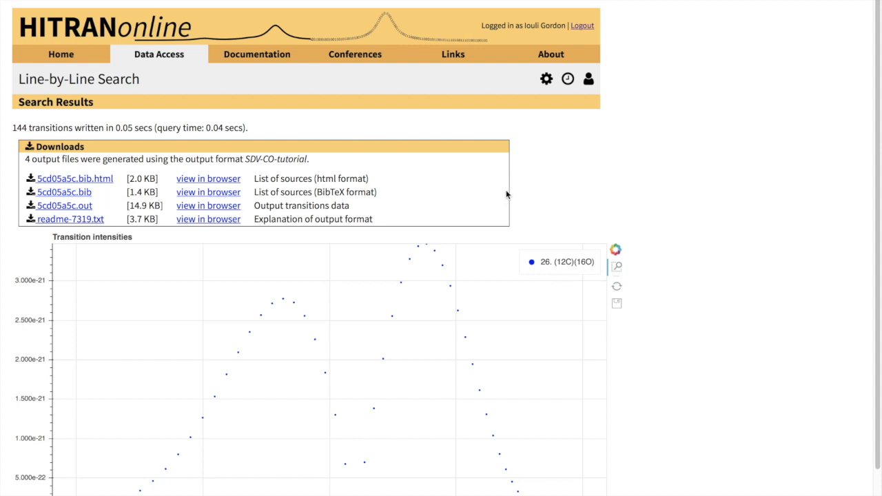
mouse_move(443, 183)
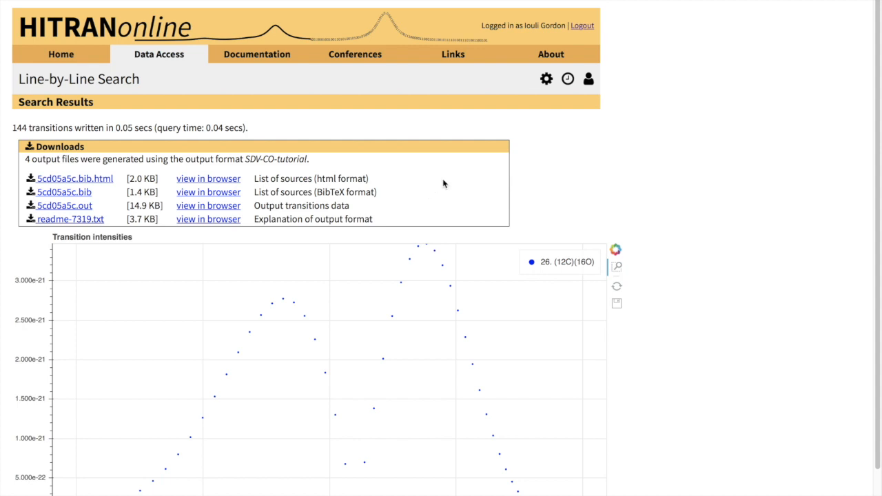
mouse_move(418, 185)
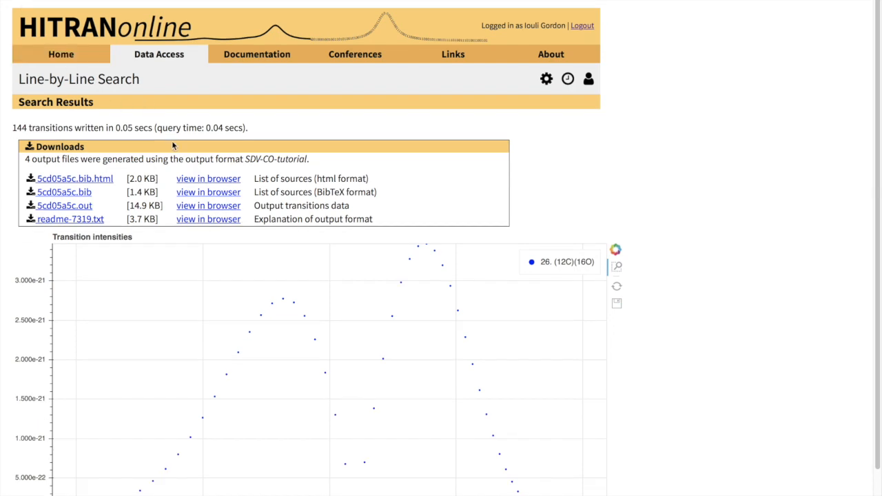
mouse_move(229, 211)
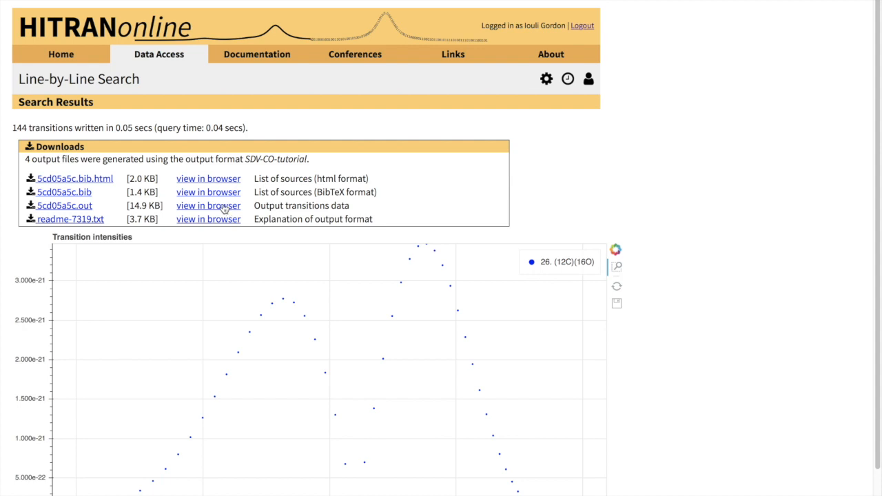
mouse_move(101, 208)
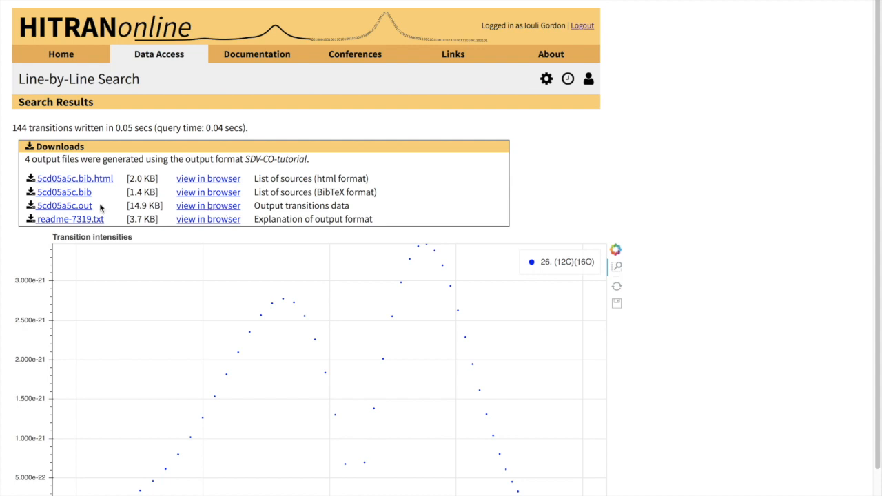
mouse_move(208, 205)
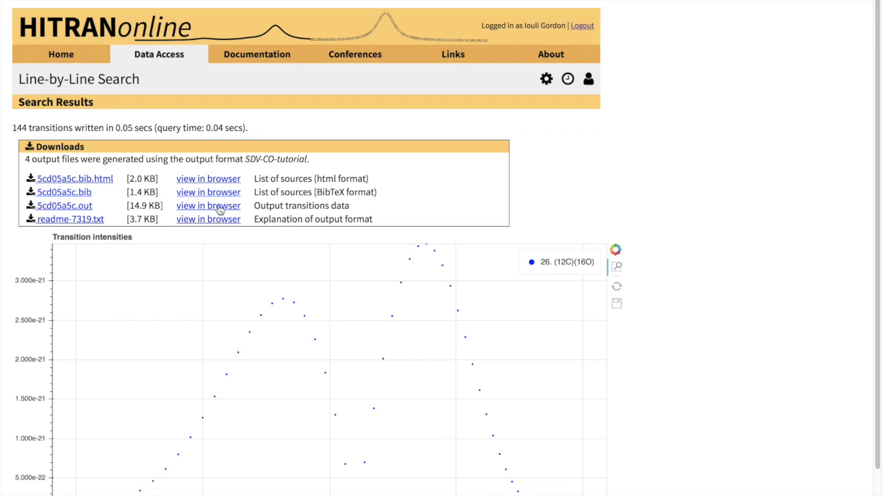
View the .out transitions file as plain text in a new browser tab.
click(208, 205)
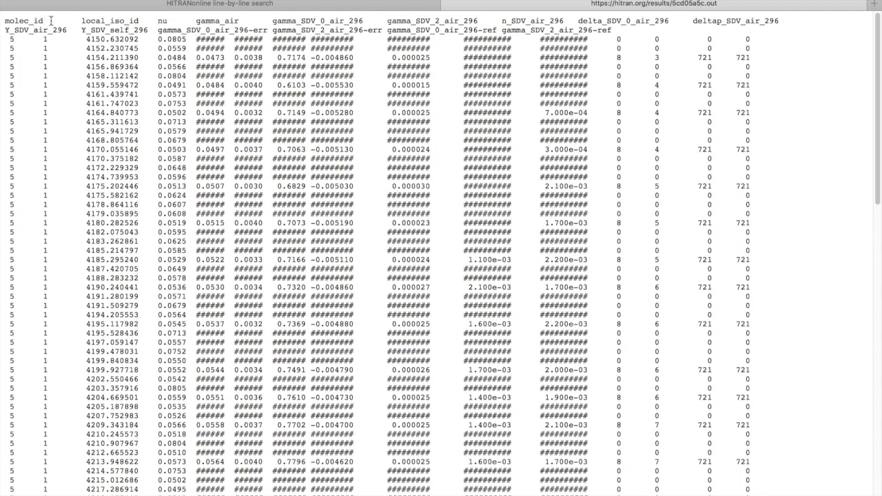
mouse_move(175, 19)
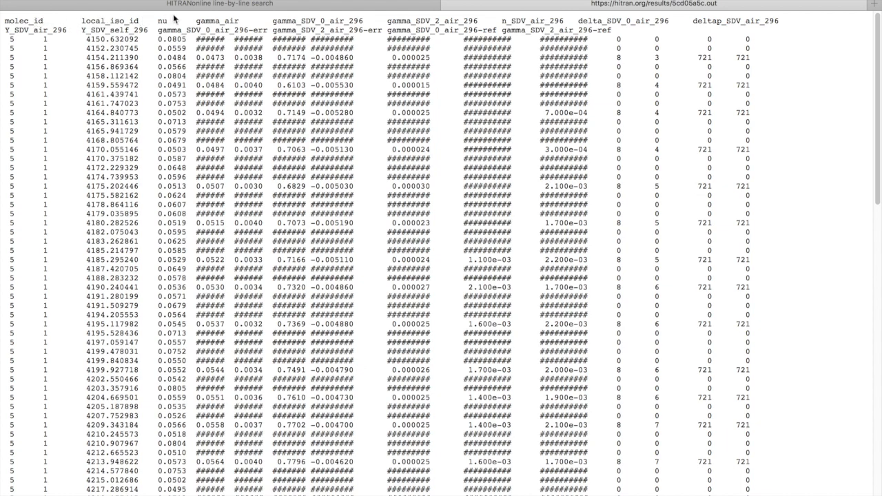
mouse_move(10, 47)
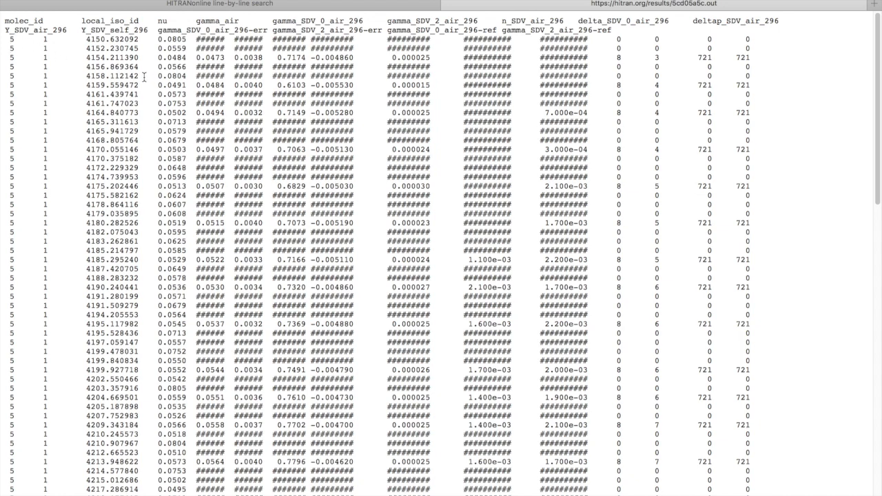
mouse_move(165, 53)
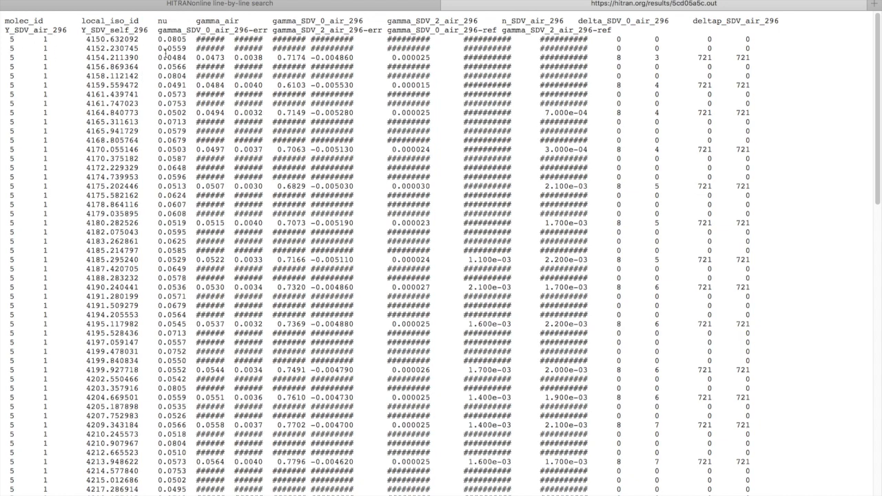
mouse_move(165, 136)
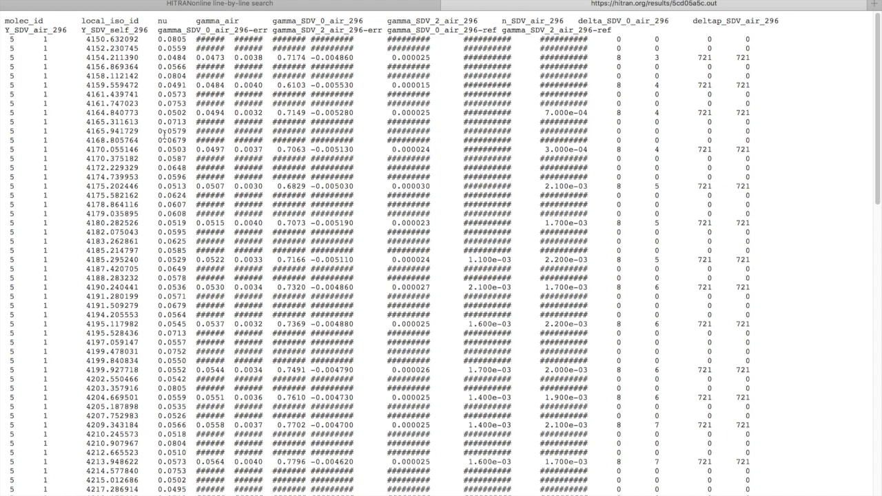
mouse_move(196, 39)
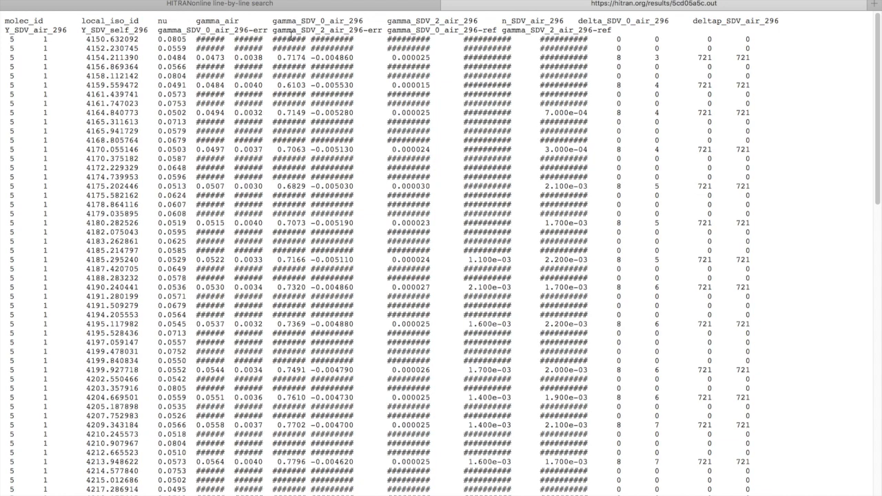
mouse_move(478, 33)
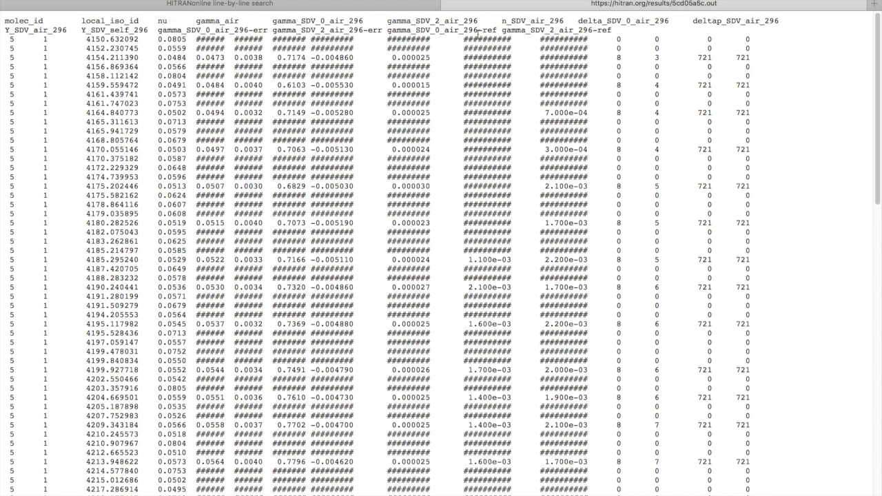
mouse_move(620, 57)
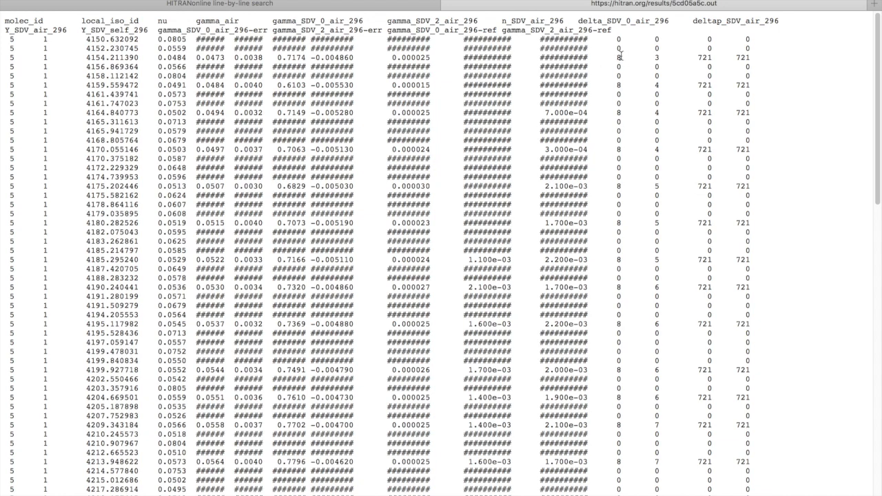
mouse_move(627, 56)
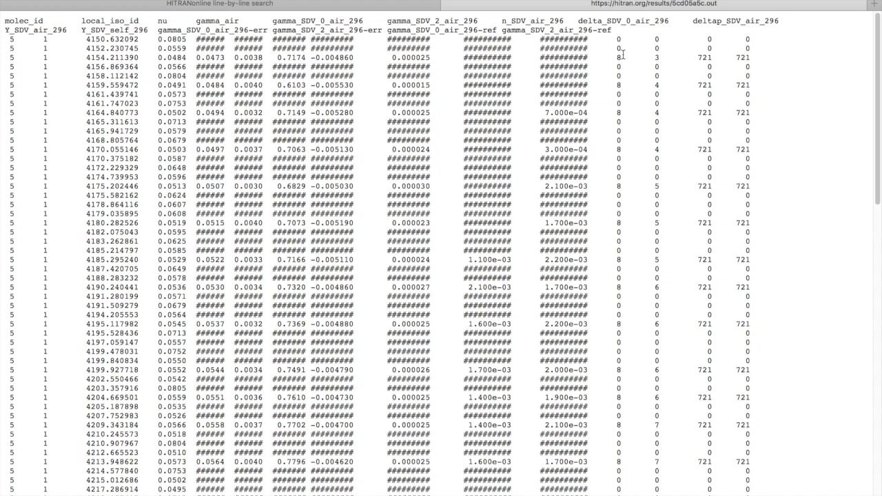
mouse_move(626, 57)
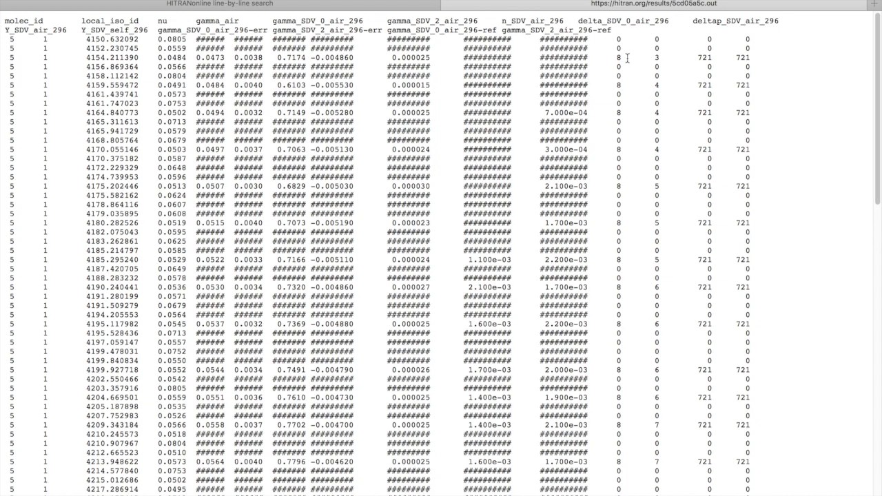
mouse_move(664, 61)
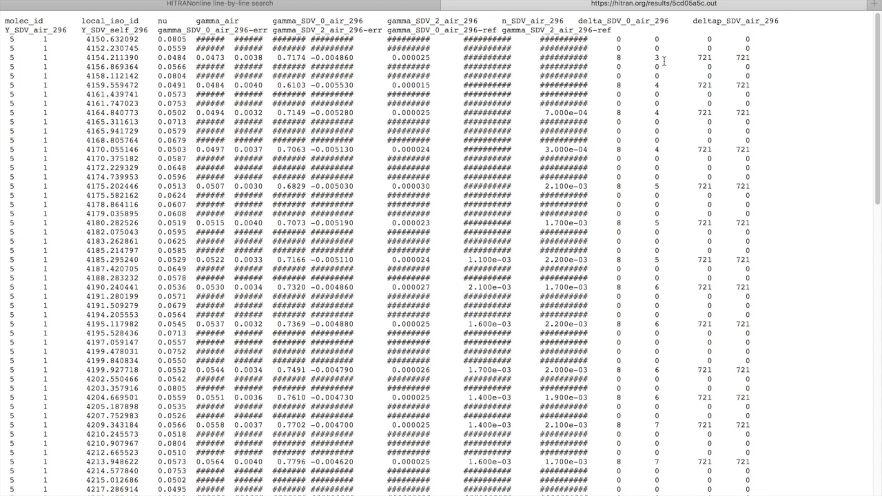
mouse_move(658, 58)
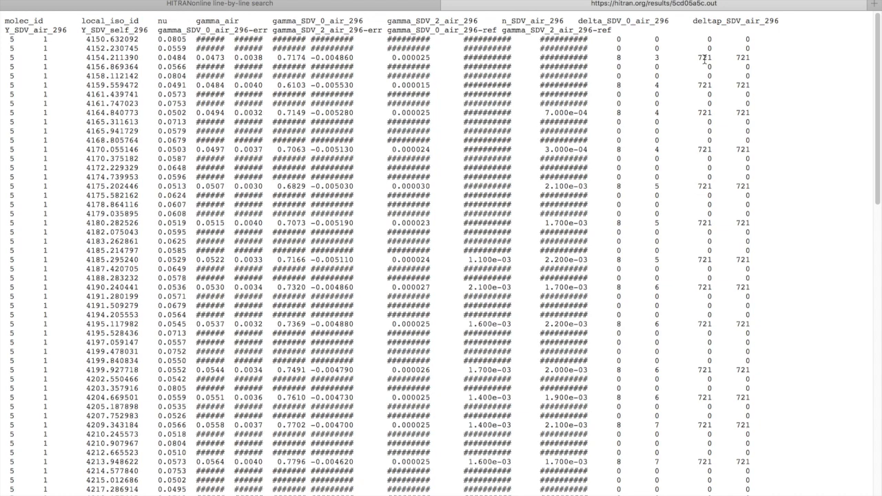
mouse_move(702, 60)
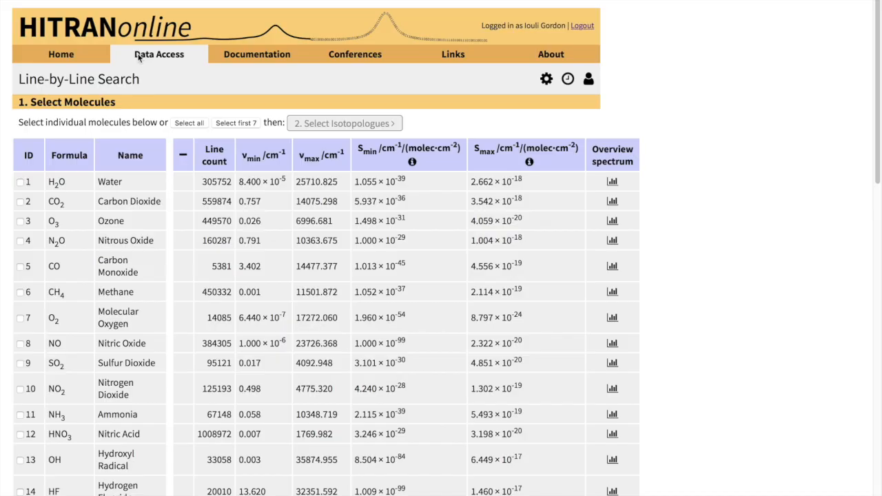
Select H2 (ID 45) and exclude the HD isotopologue.
scroll(down, 3)
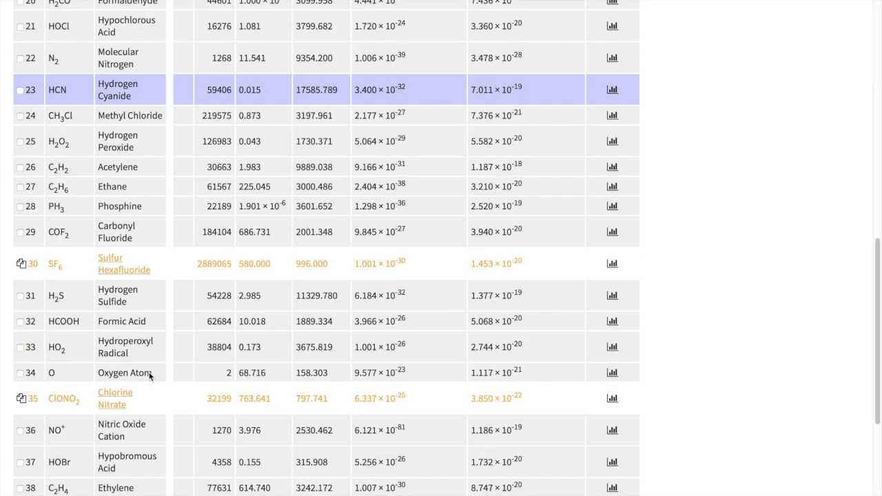
scroll(down, 3)
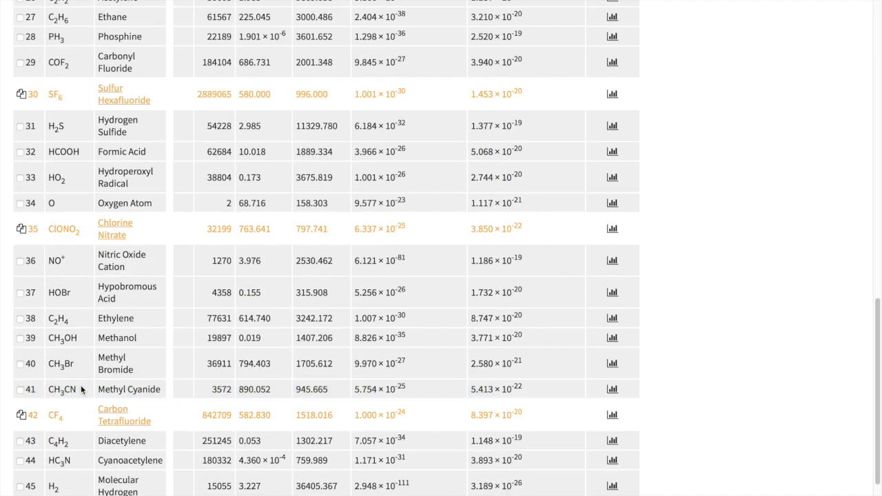
click(20, 380)
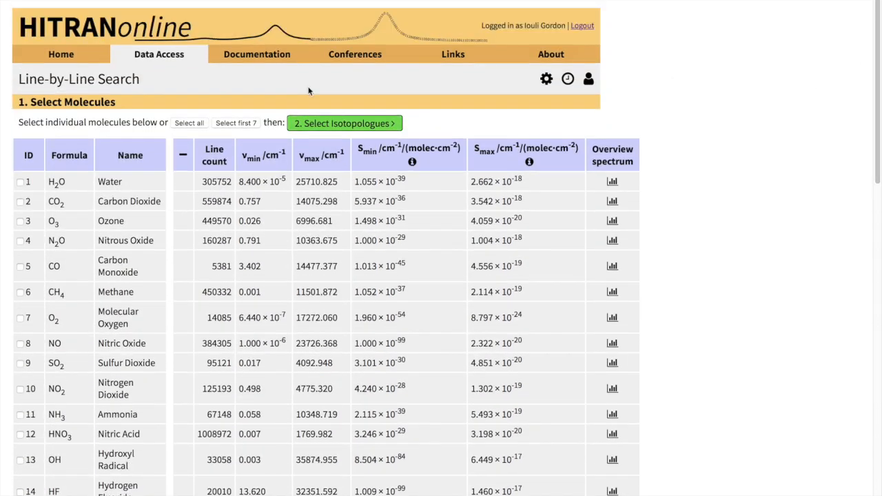
click(345, 122)
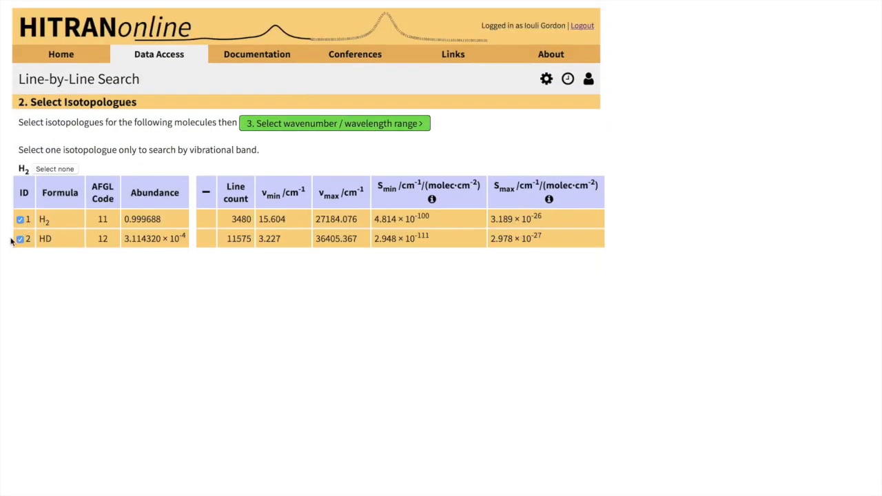
click(20, 239)
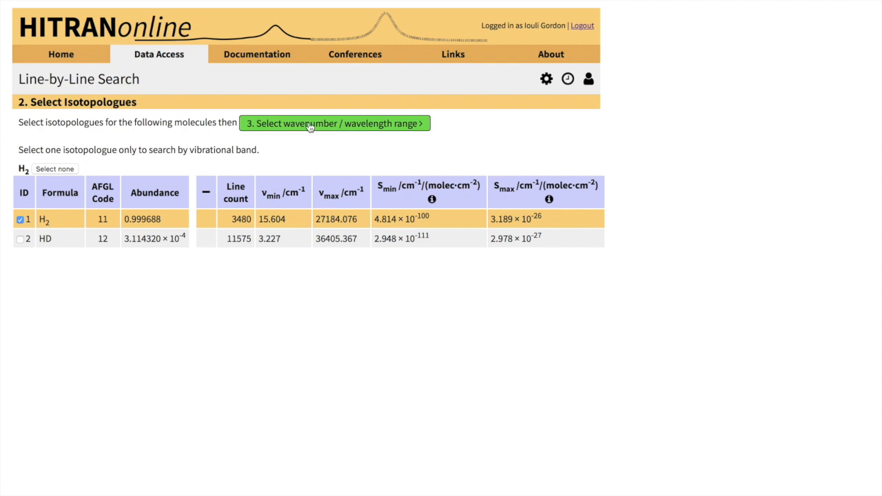
Leave the wavenumber limits blank and move on to the output format options.
click(334, 124)
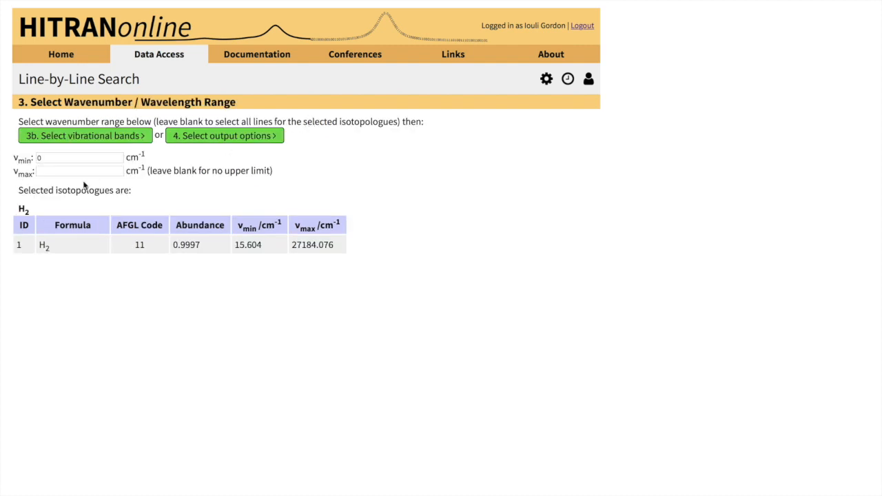
mouse_move(138, 154)
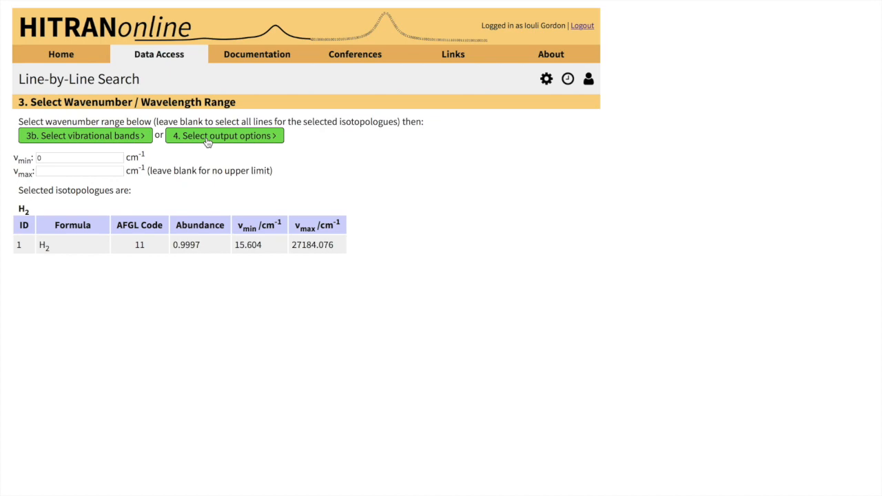
click(224, 135)
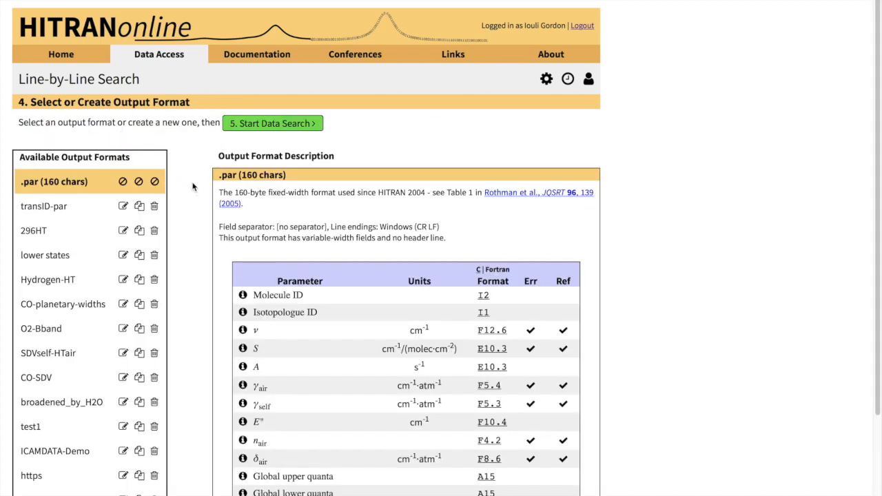
scroll(down, 3)
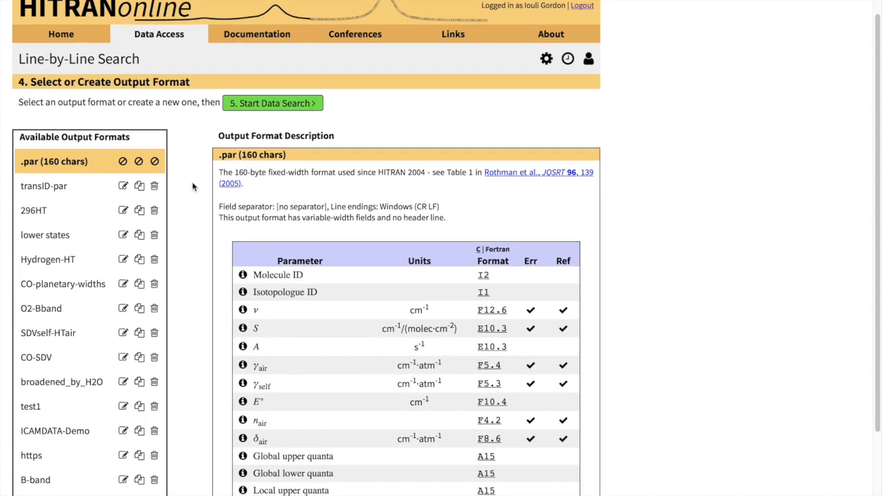
scroll(down, 3)
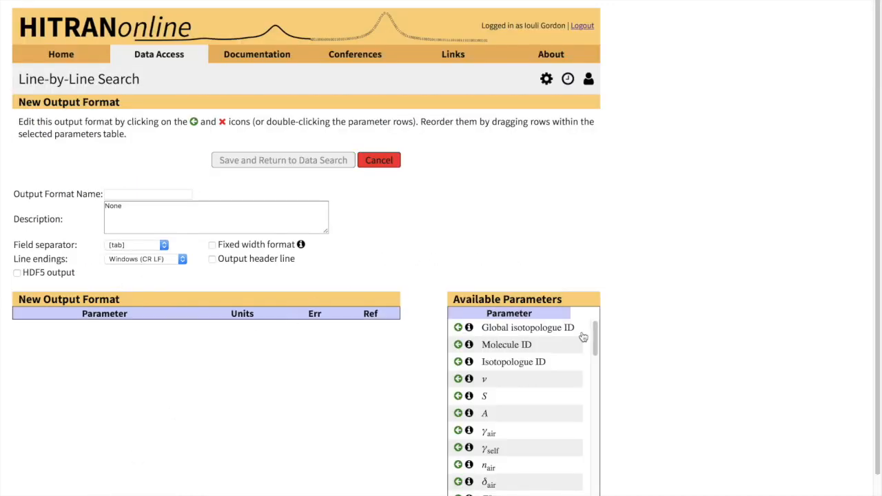
Add the self-broadened half-width γself after ν in the new H2 format.
scroll(down, 3)
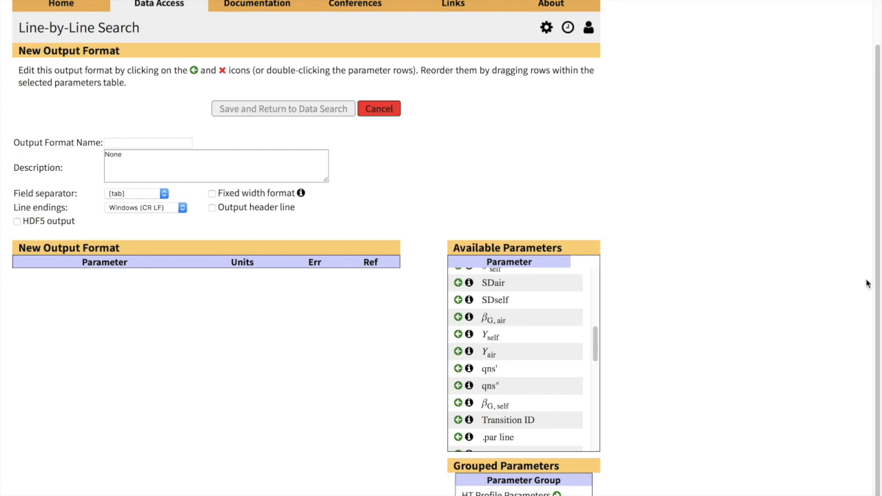
mouse_move(703, 334)
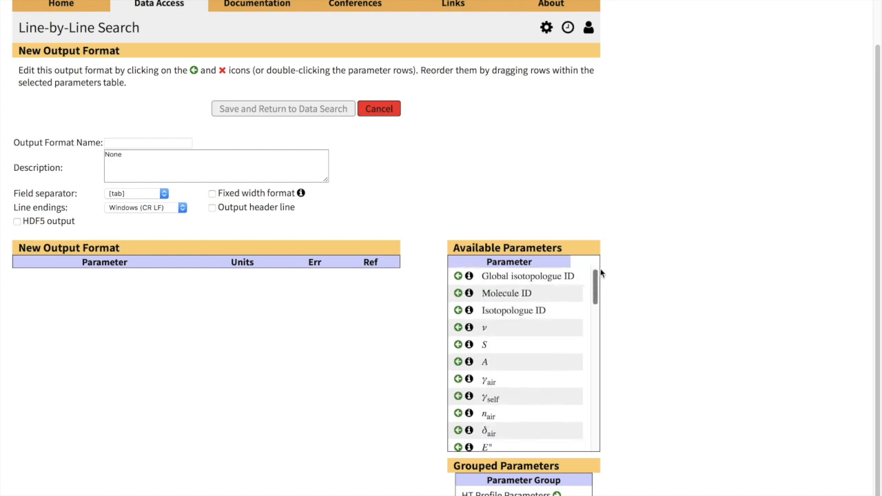
mouse_move(558, 297)
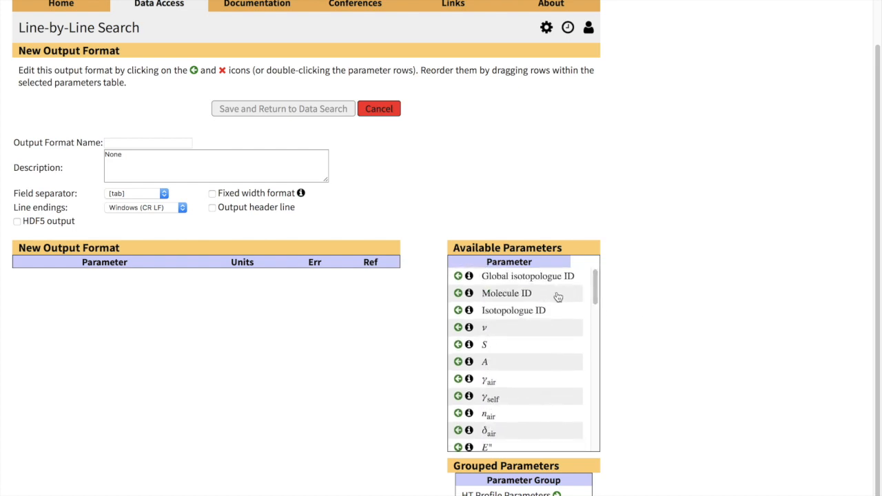
click(458, 293)
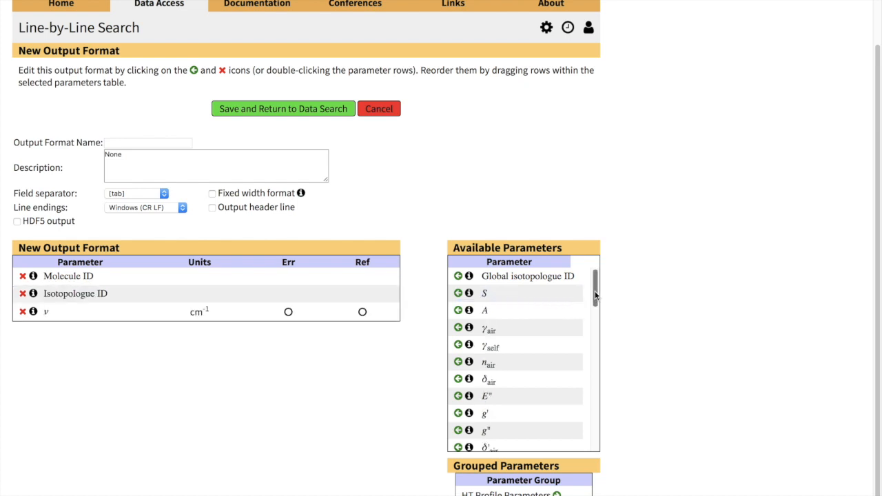
scroll(down, 3)
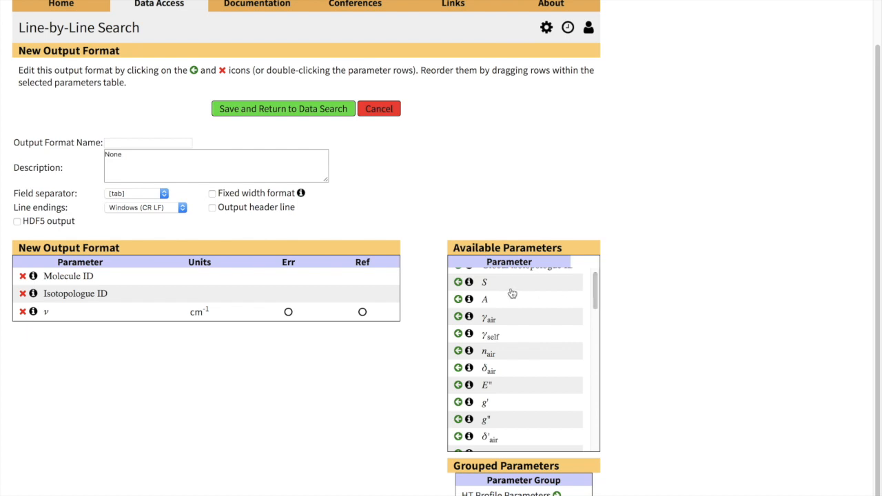
click(457, 336)
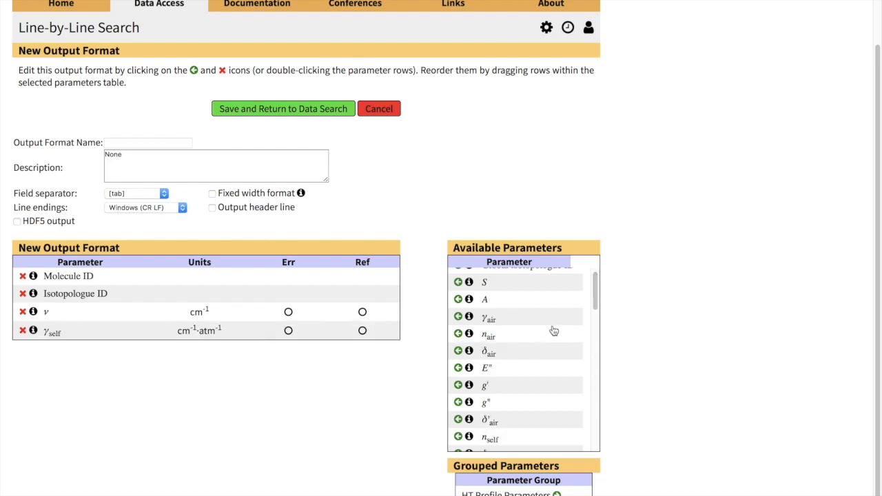
scroll(down, 3)
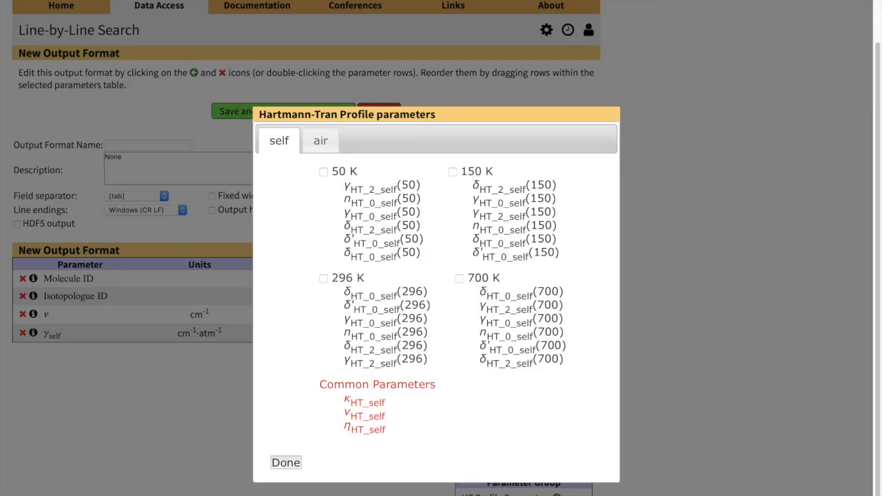
mouse_move(699, 313)
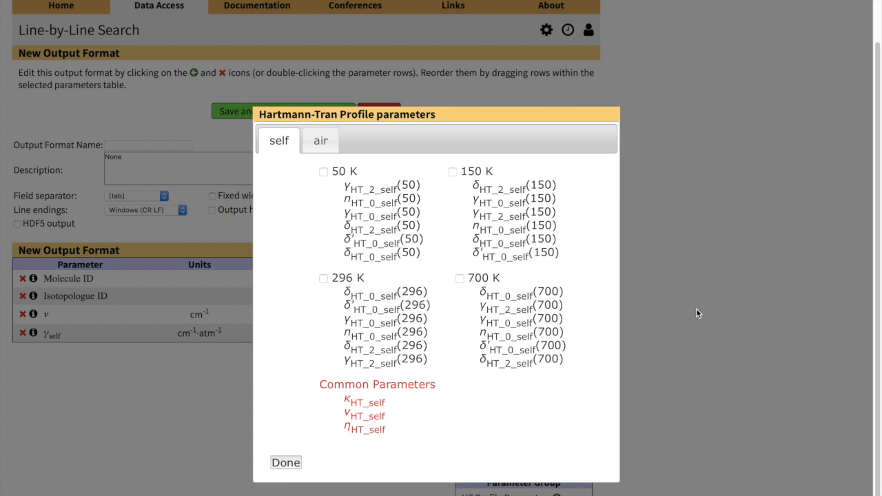
mouse_move(561, 280)
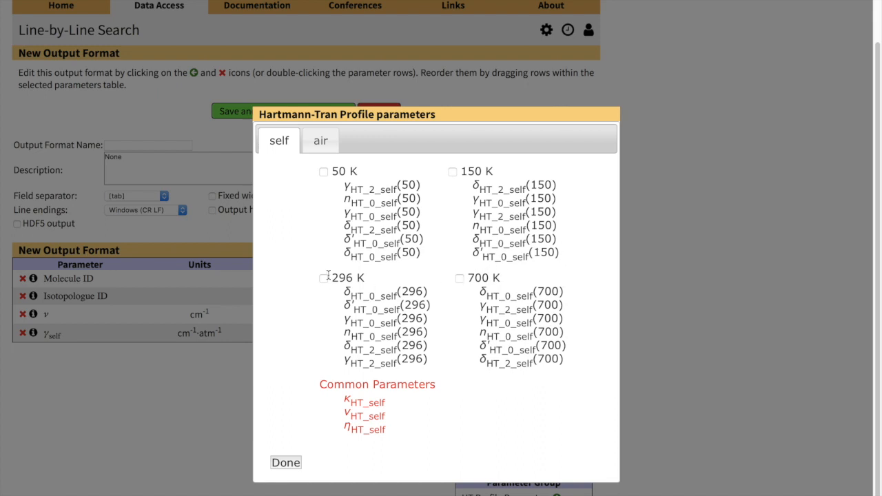
mouse_move(329, 285)
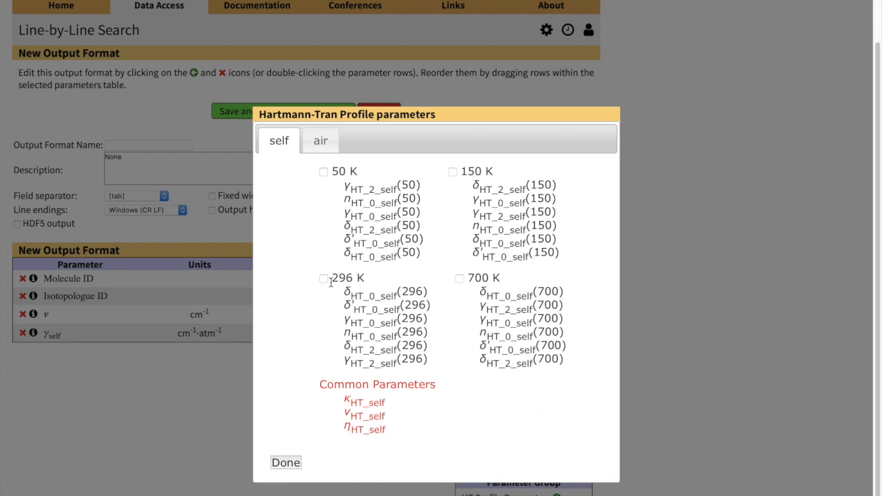
Tick the 296 K set on the self tab of the Hartmann-Tran parameters.
click(323, 279)
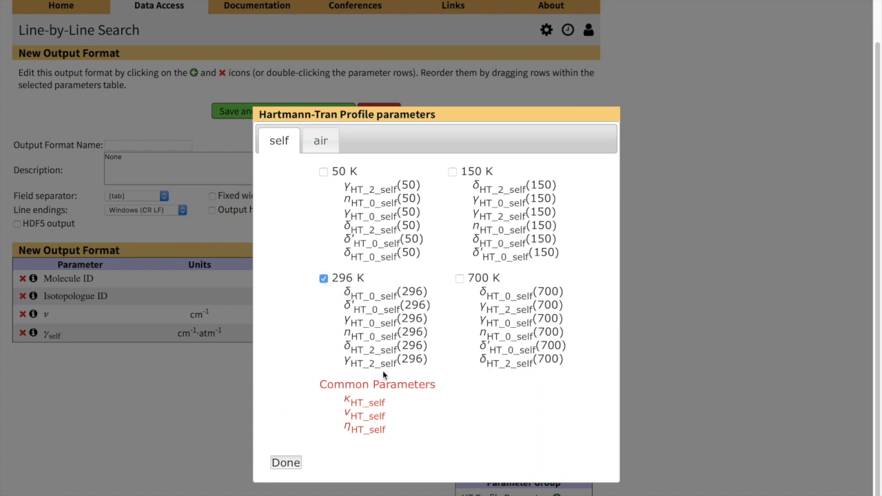
mouse_move(367, 395)
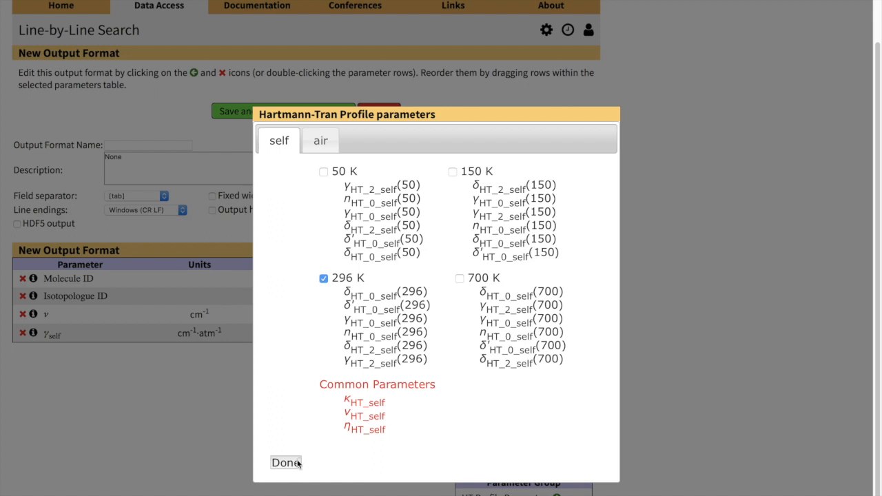
mouse_move(298, 465)
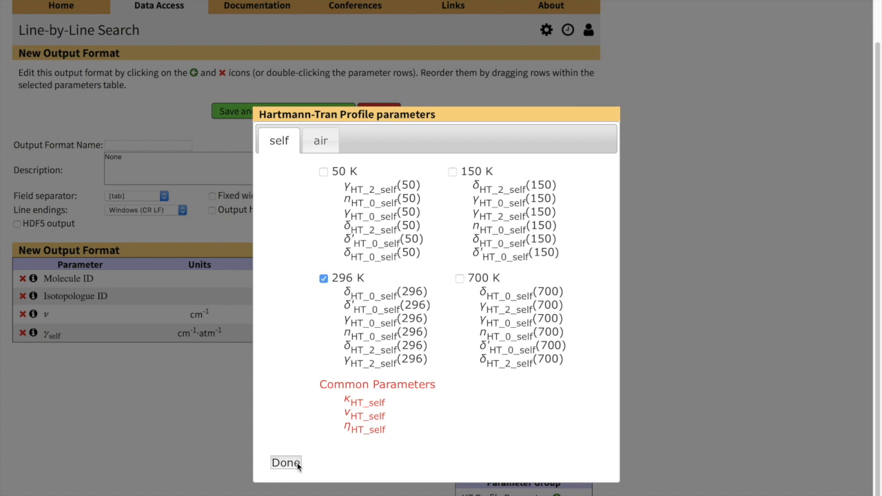
Finish the Hartmann-Tran parameters and add uncertainties and references for the self-broadened half-widths.
click(285, 463)
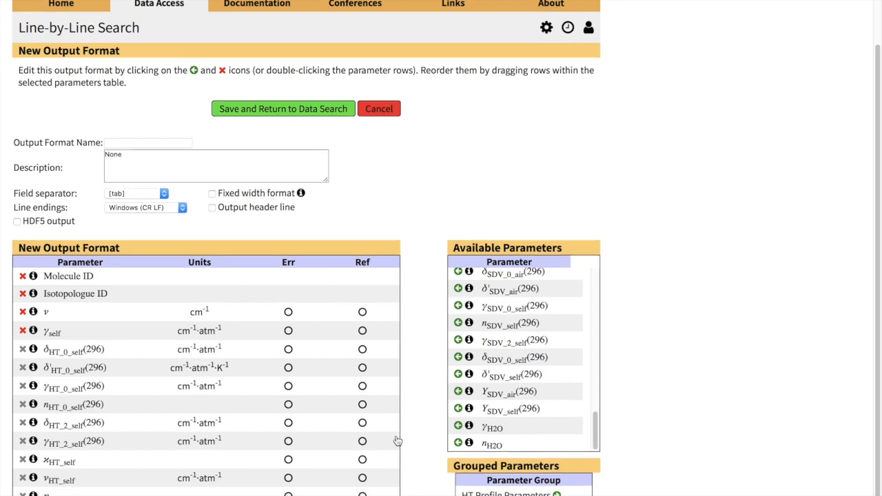
mouse_move(340, 370)
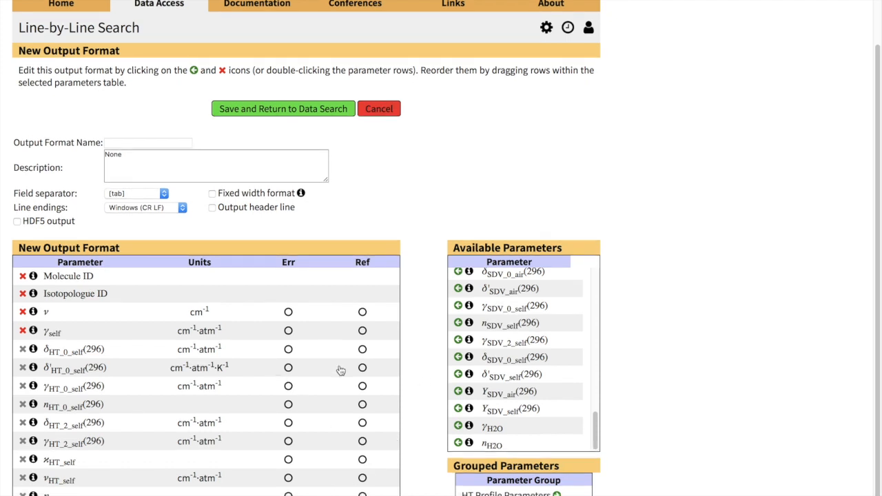
mouse_move(316, 461)
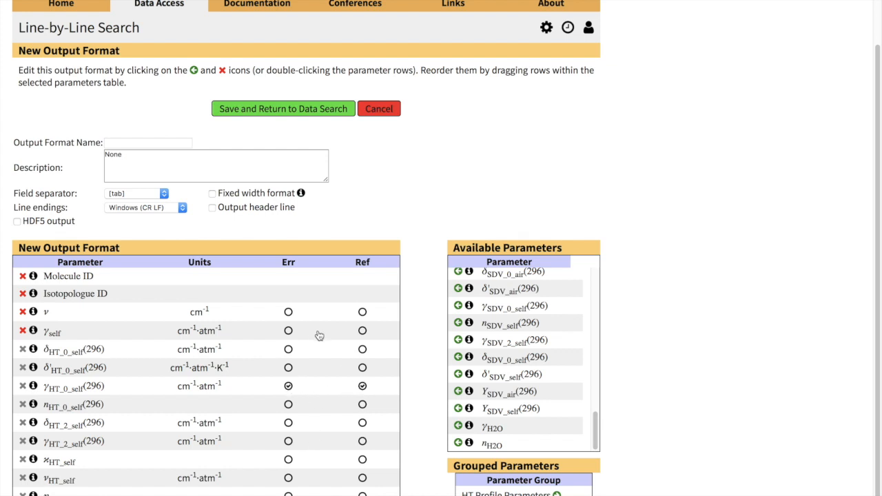
click(362, 332)
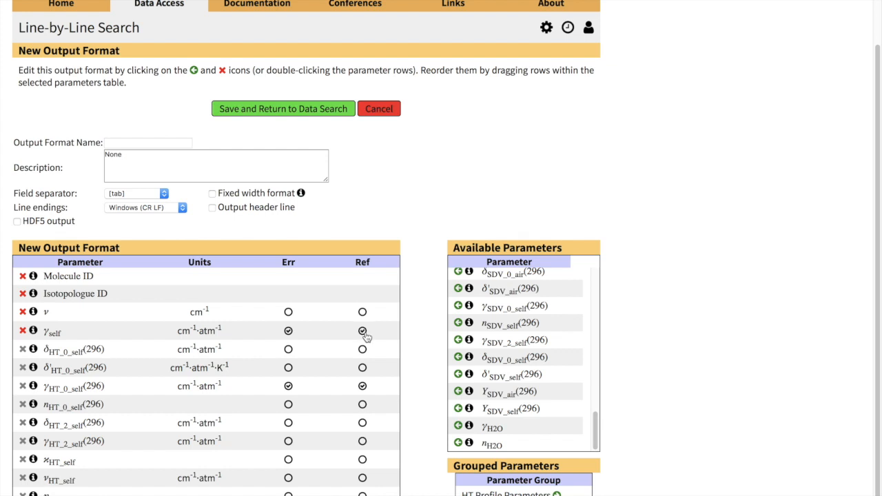
click(362, 331)
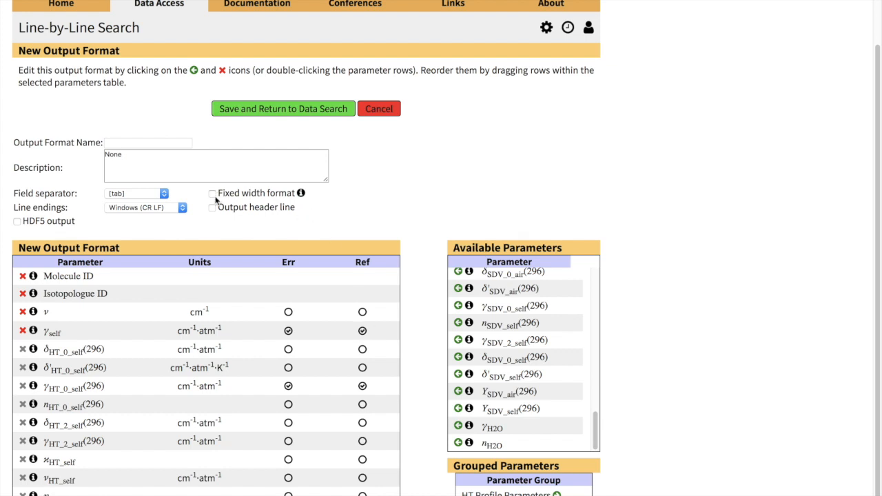
Save the output as a fixed-width format named 'HTP-demo' and return to Data Search.
click(212, 193)
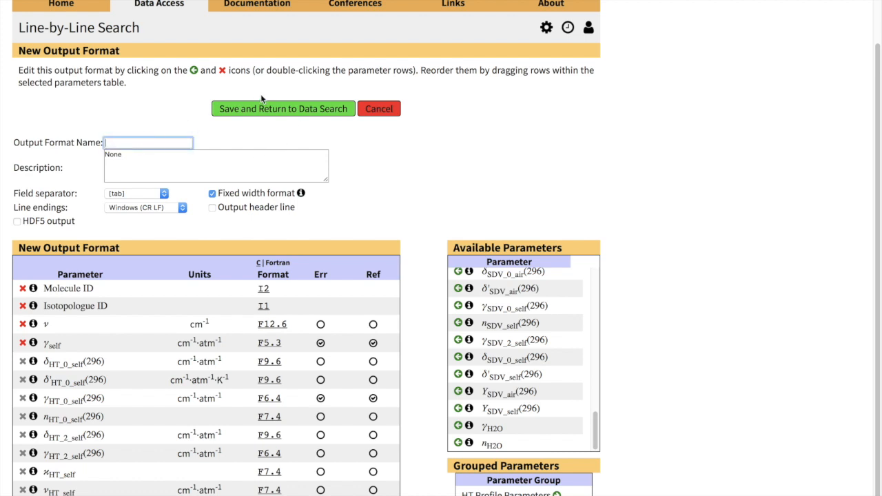
text(HTP-demo)
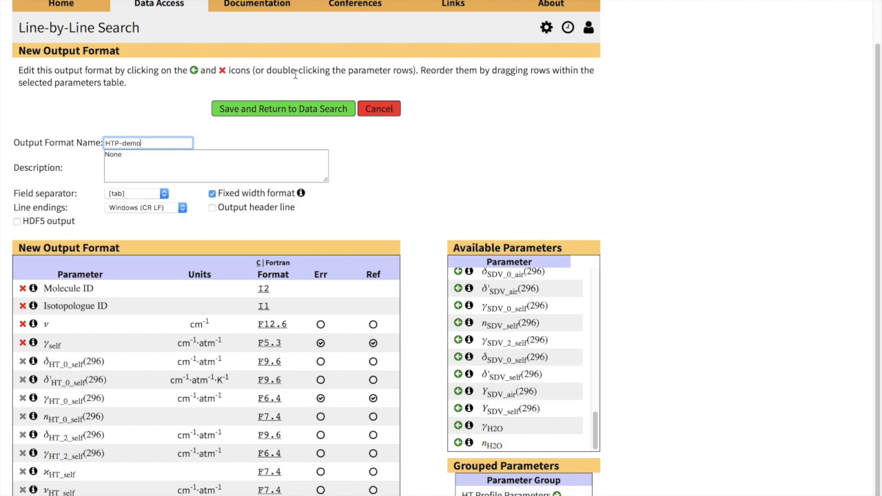
click(282, 108)
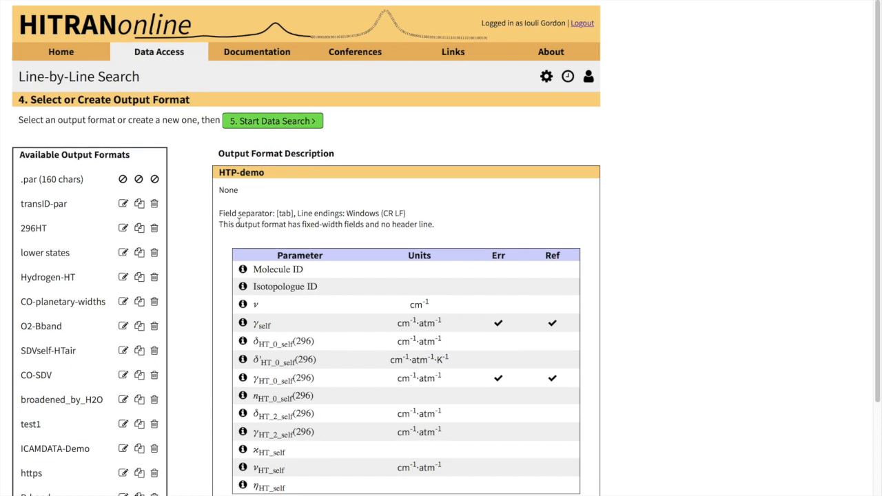
Run the H2 search with HTP-demo (3480 transitions) and view the .out data file in the browser.
scroll(down, 3)
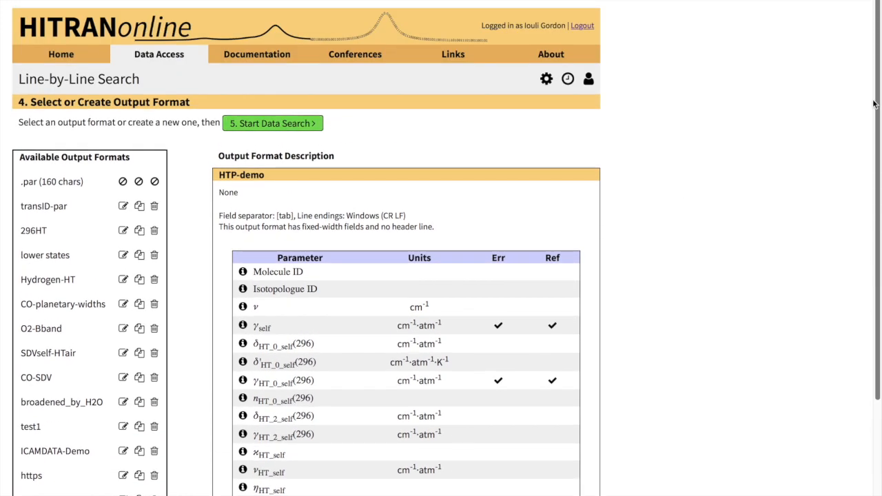
click(273, 122)
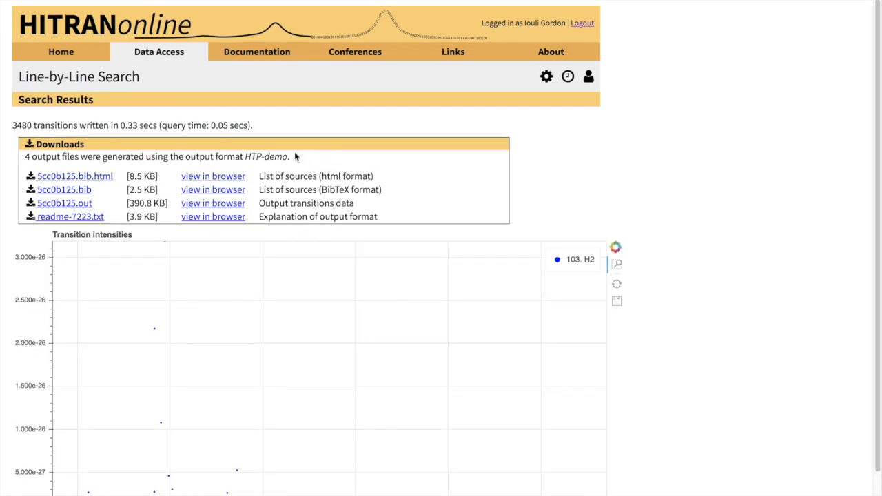
mouse_move(224, 213)
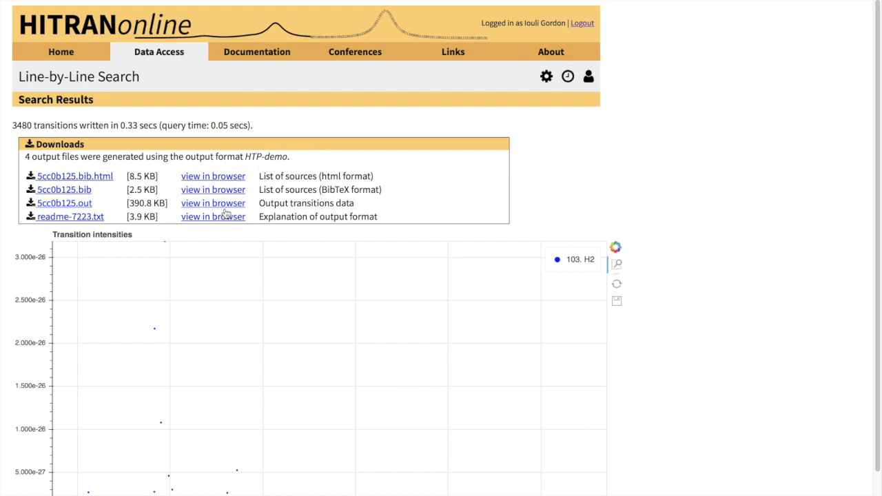
click(213, 203)
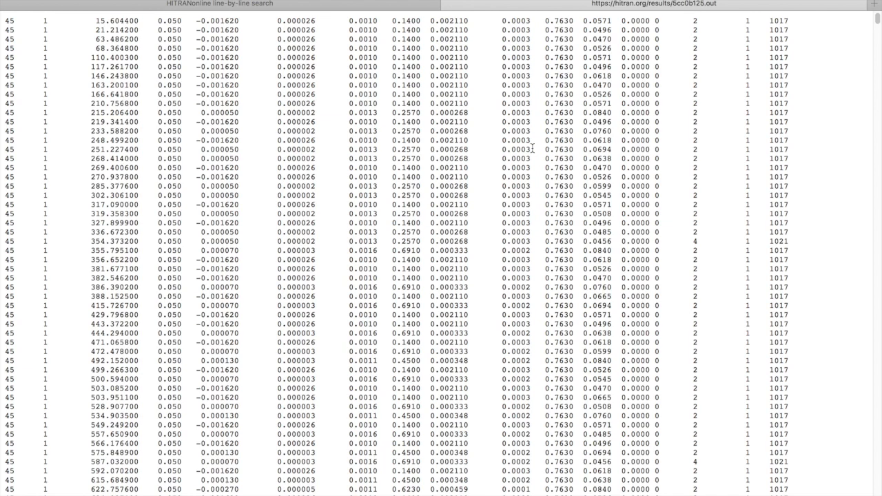
mouse_move(876, 21)
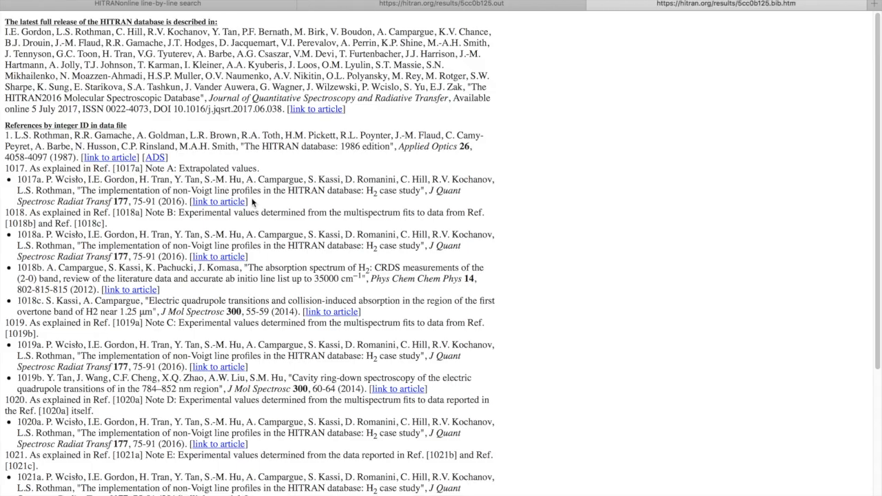
Scroll the H2 source list down to reference entries 1018 through 1022.
scroll(down, 3)
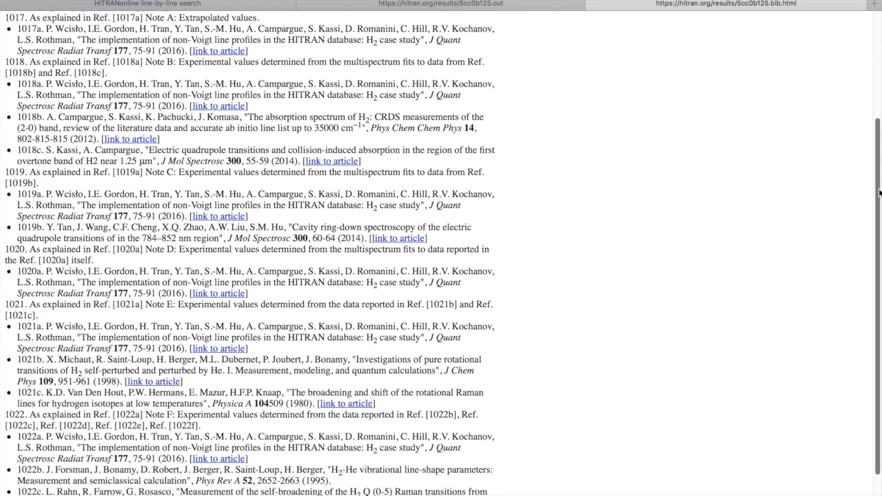
scroll(down, 3)
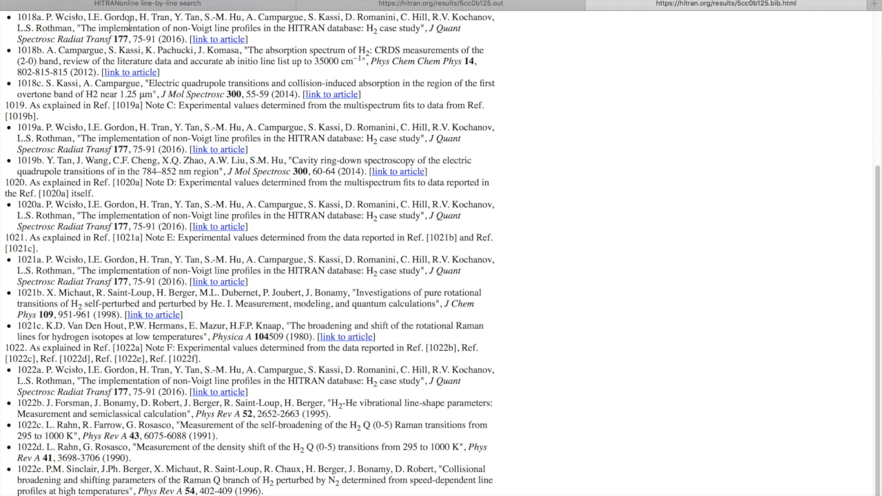
mouse_move(181, 12)
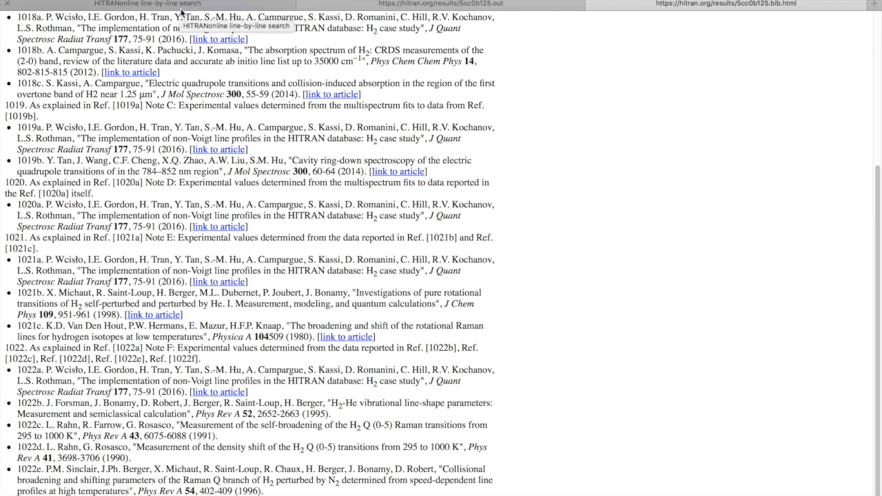